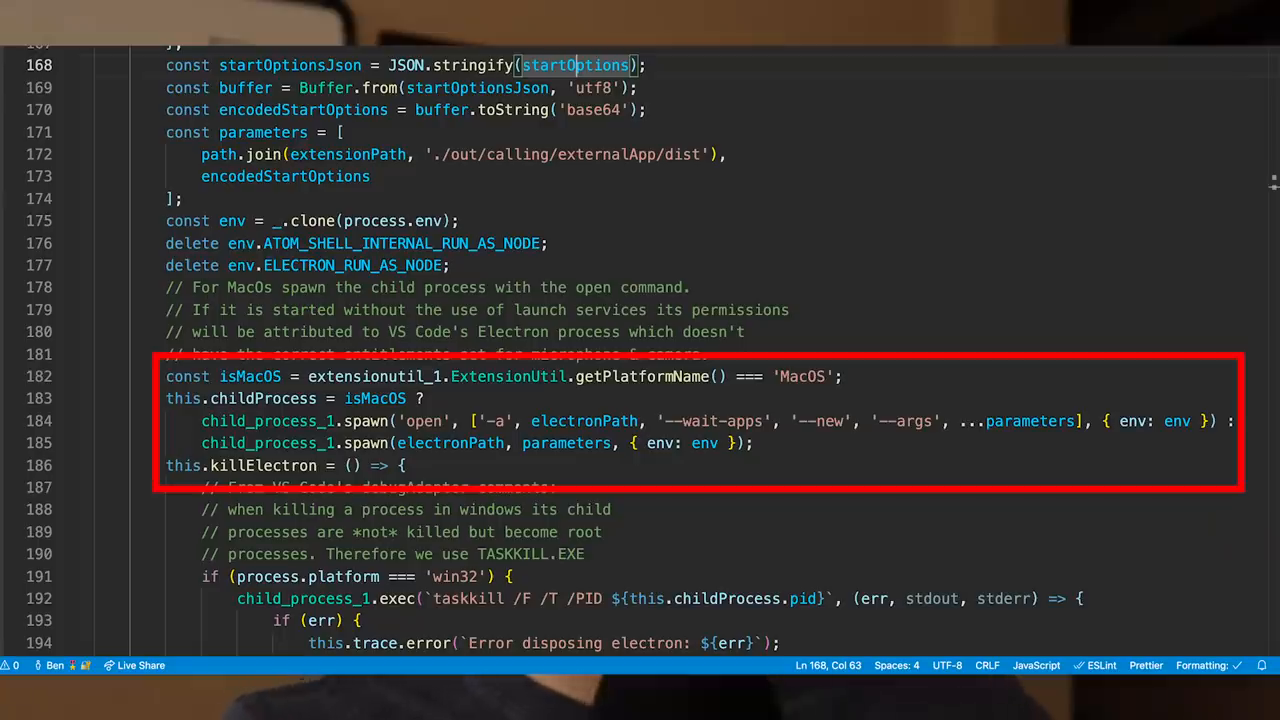
Show the types.ts file with the AddWsListenerOnce type export
click(728, 44)
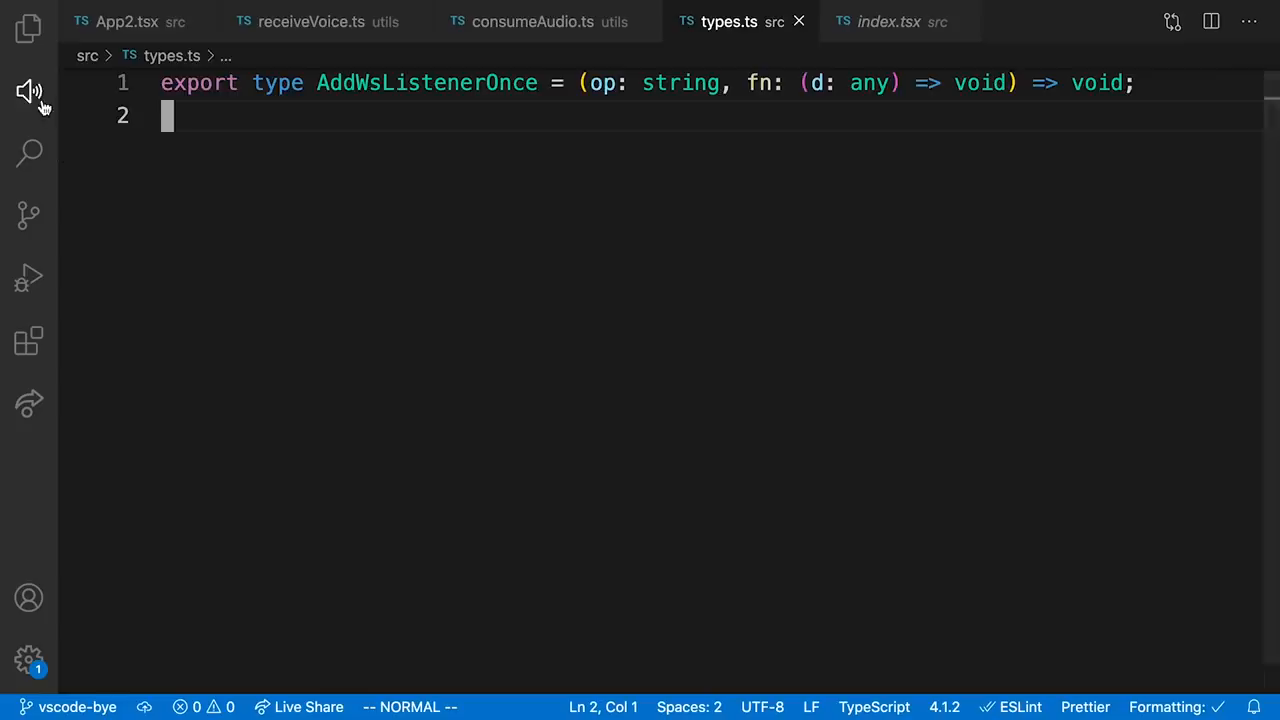
Show the DogeHouse sidebar with the following online list and room creation options
click(28, 92)
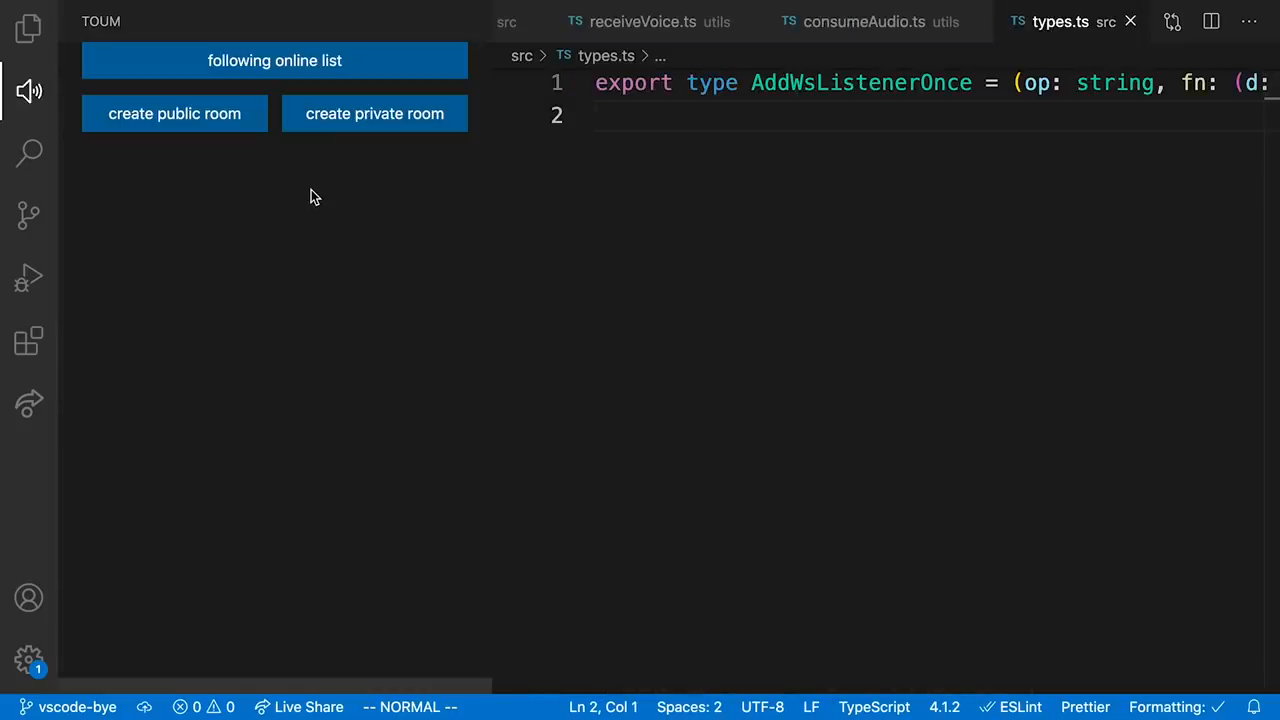
mouse_move(324, 272)
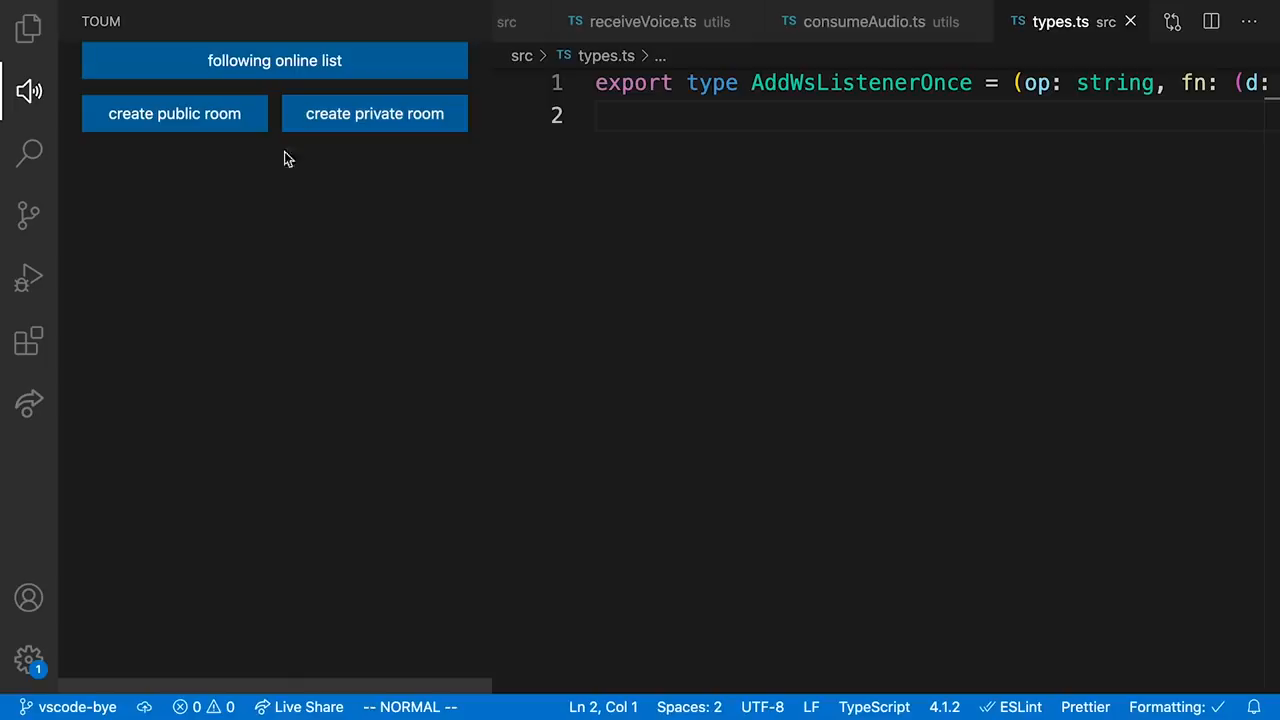
mouse_move(214, 130)
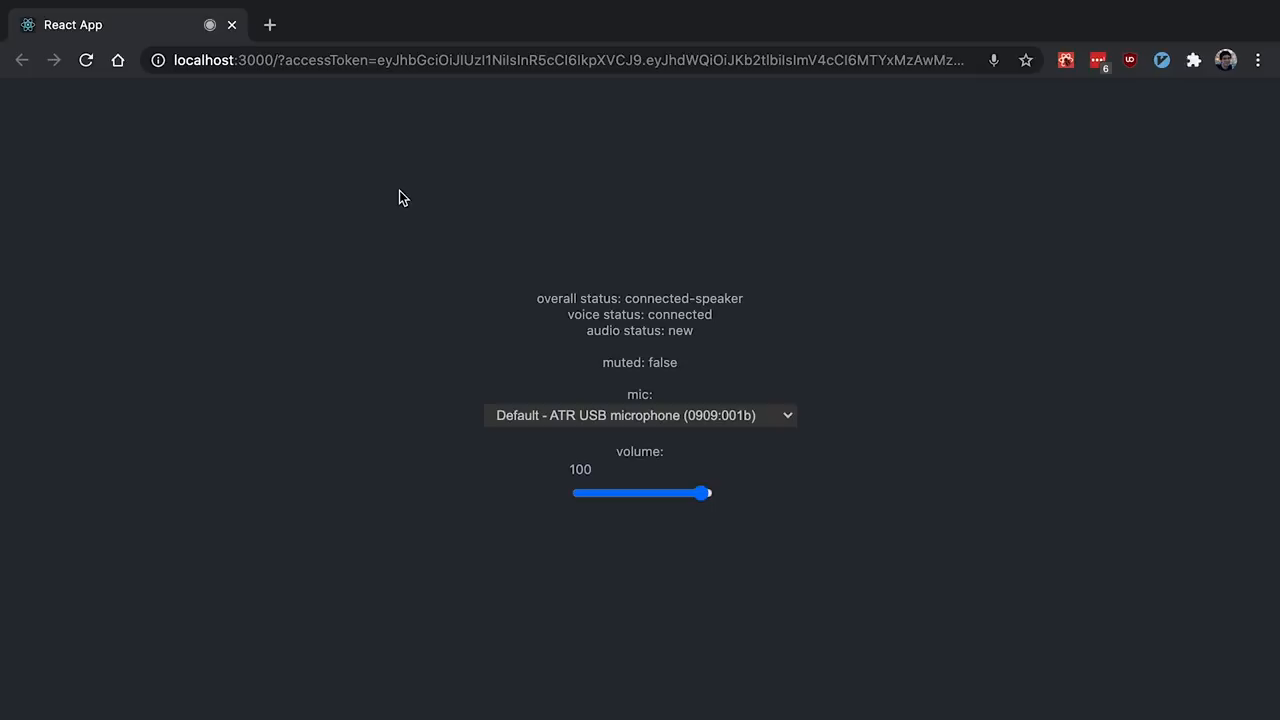
mouse_move(318, 52)
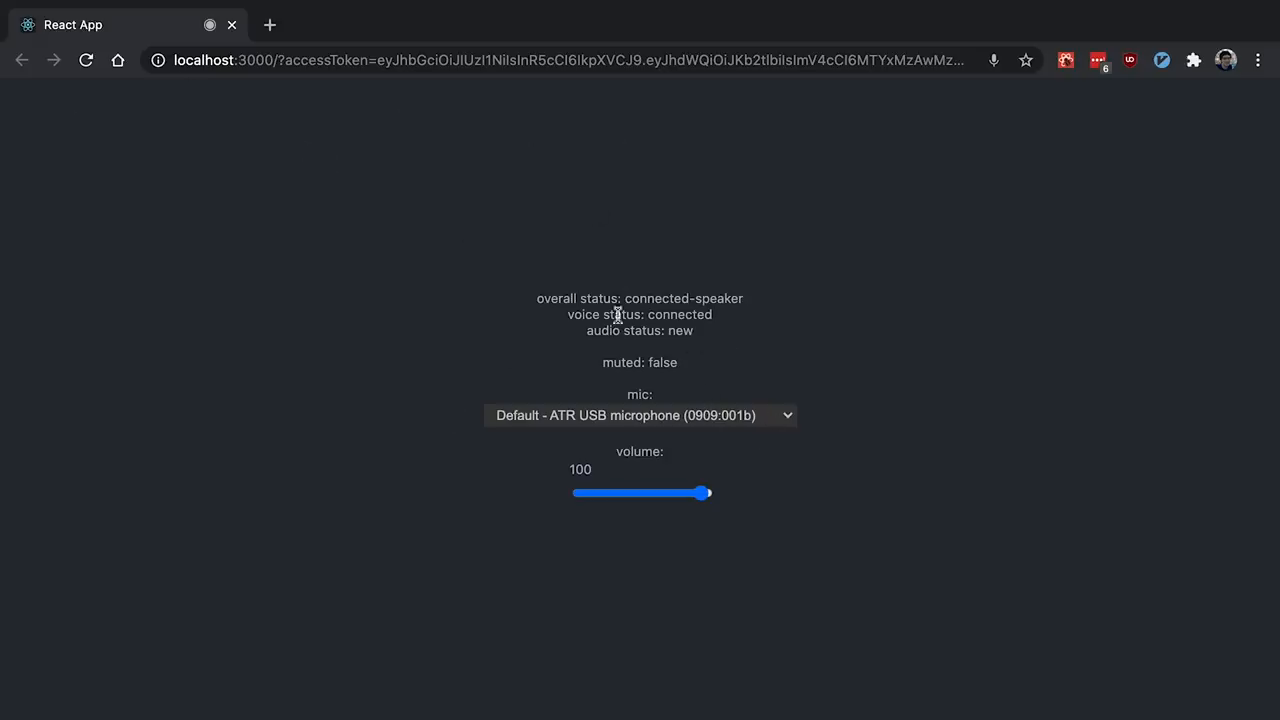
mouse_move(400, 312)
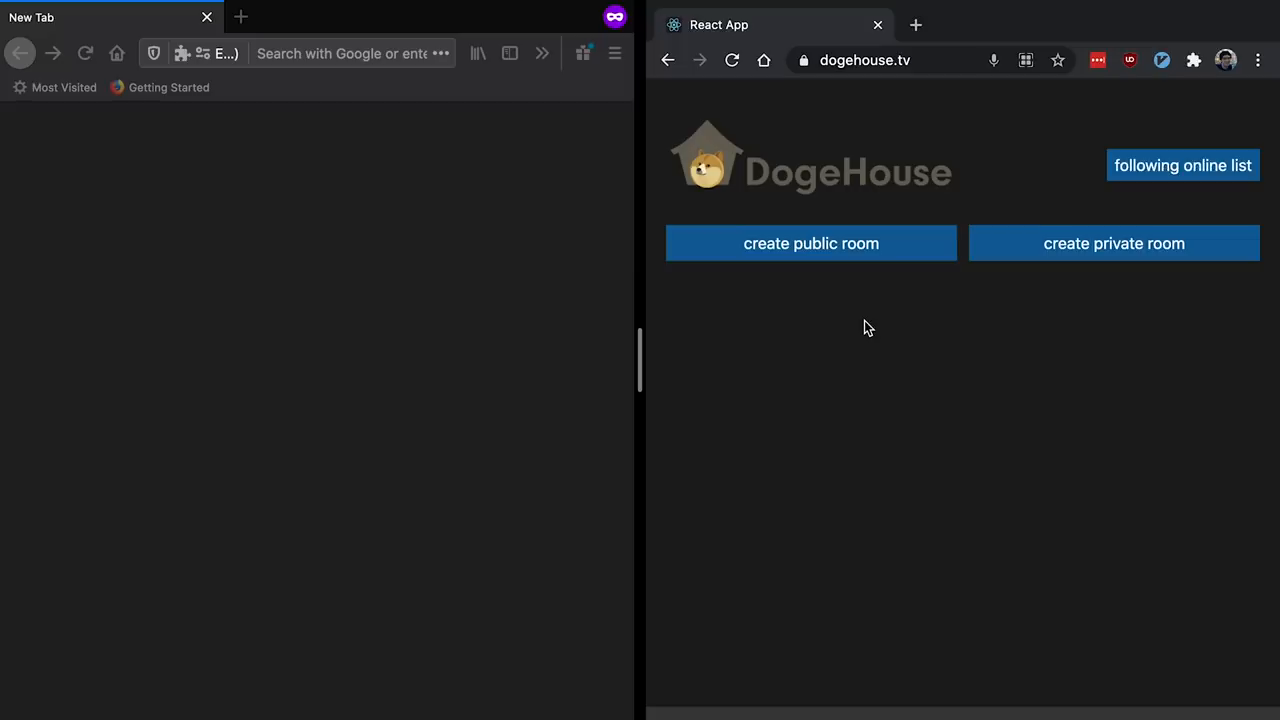
Create a public room named 'my first room' and enter it as host Ben
click(810, 244)
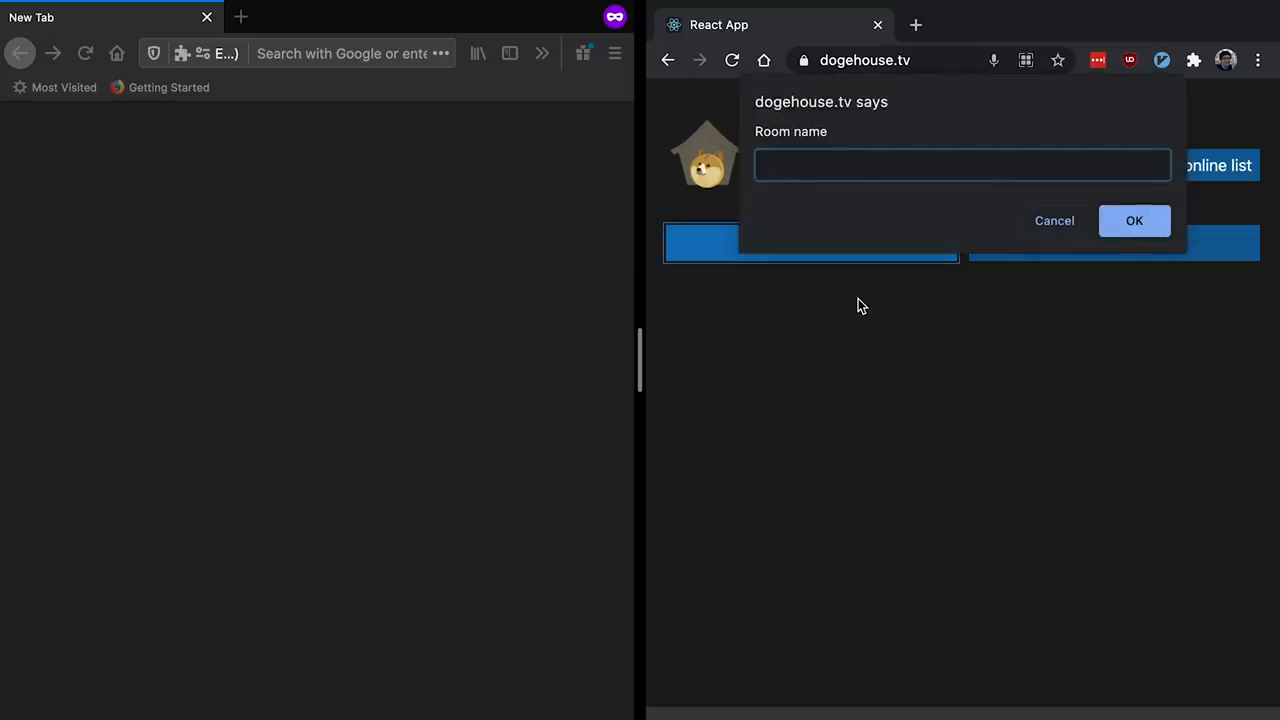
mouse_move(994, 382)
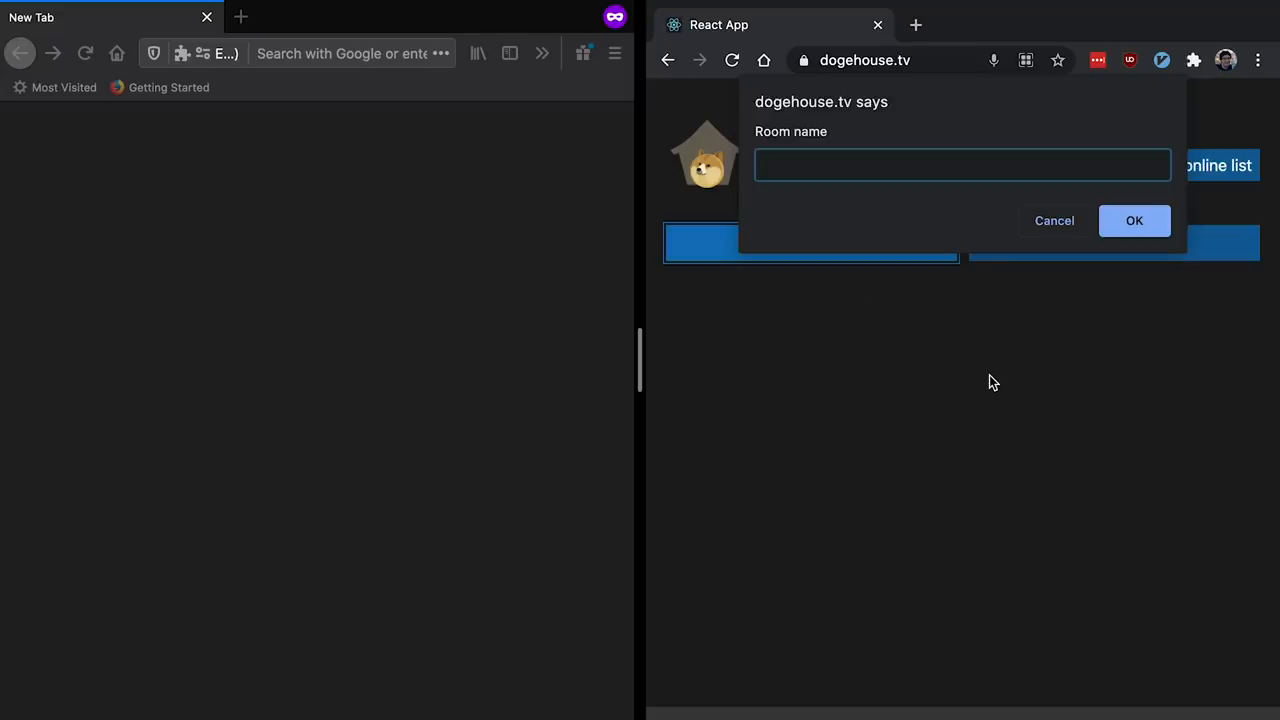
text(my first room)
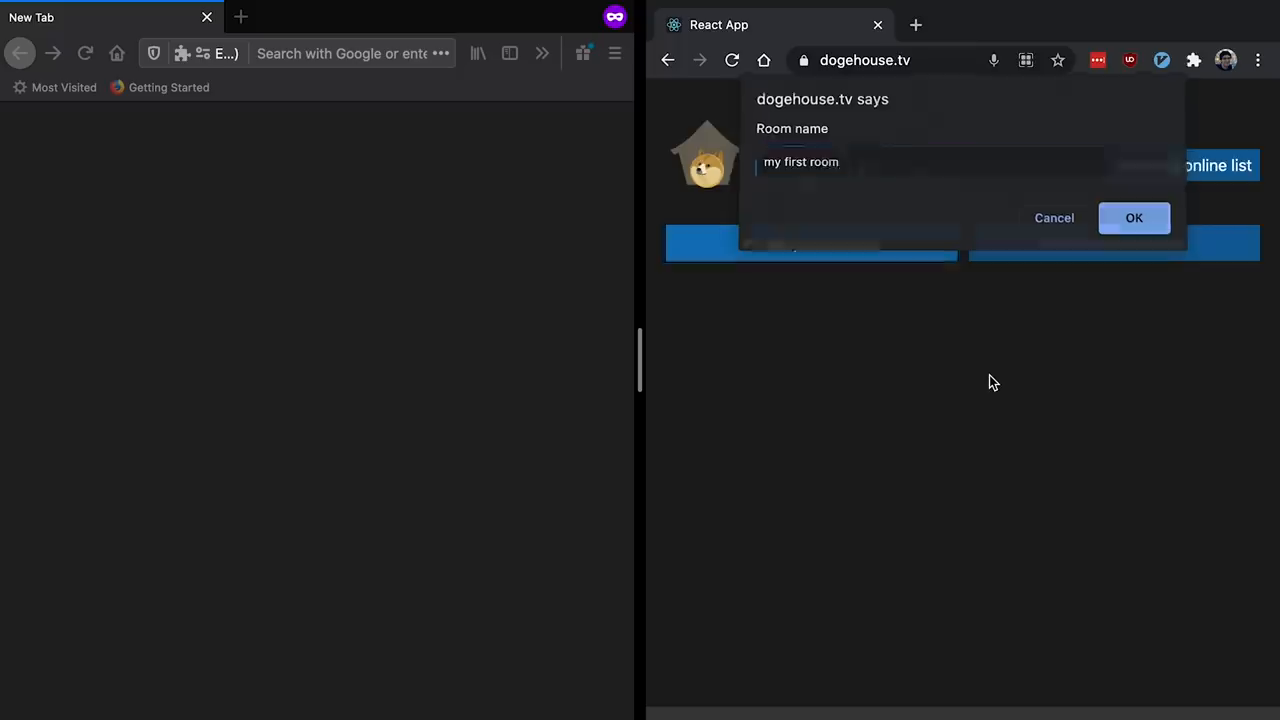
click(1134, 218)
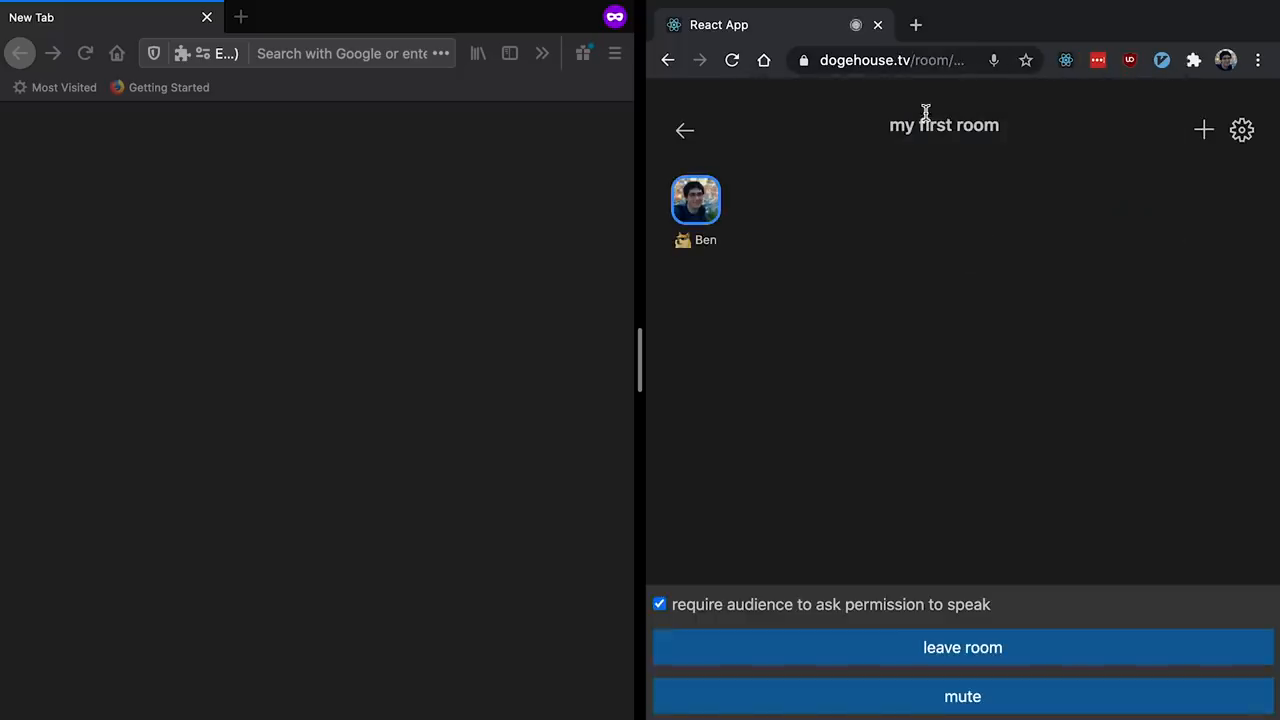
Share the room link so codeponder joins as a listener, allows audio and asks to speak
click(890, 60)
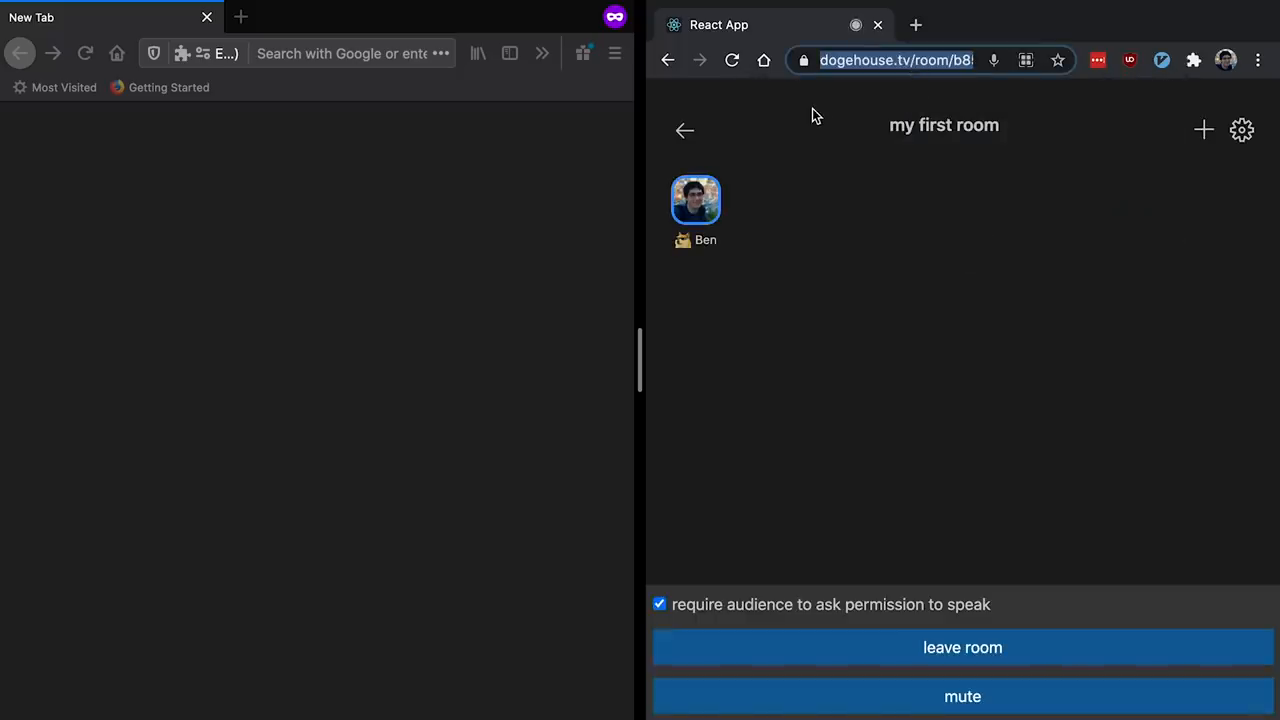
click(340, 52)
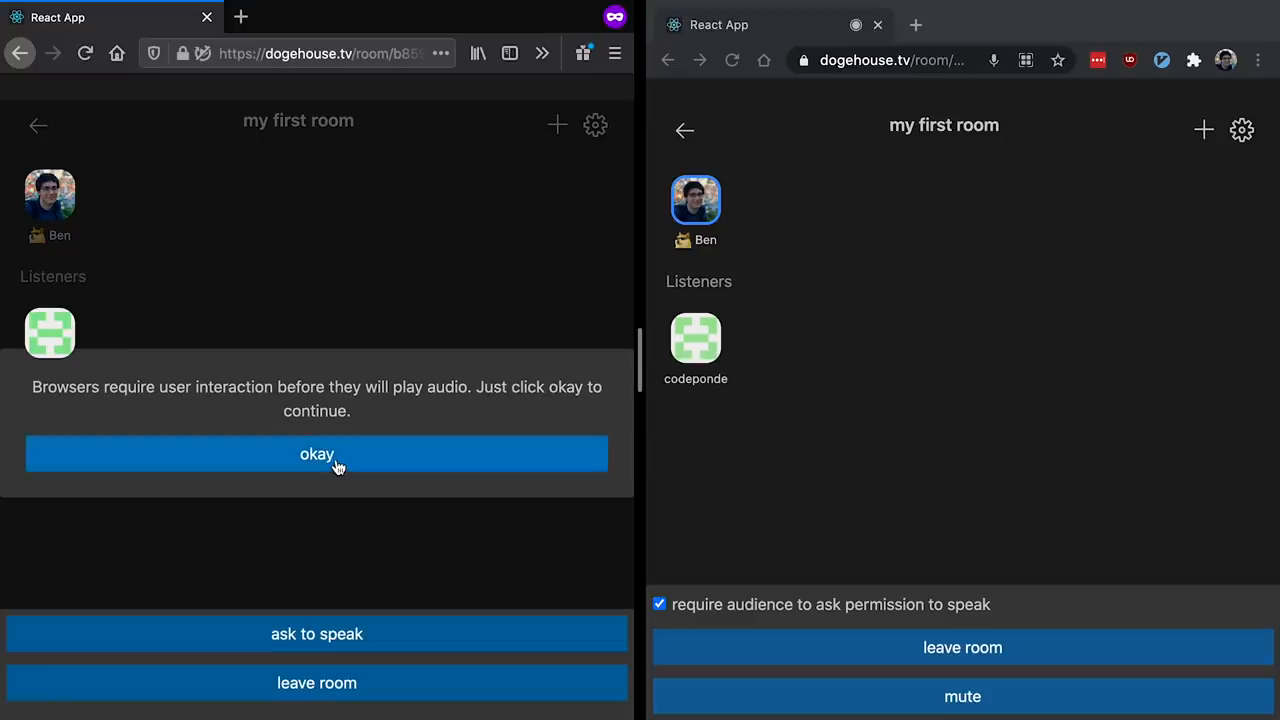
click(316, 454)
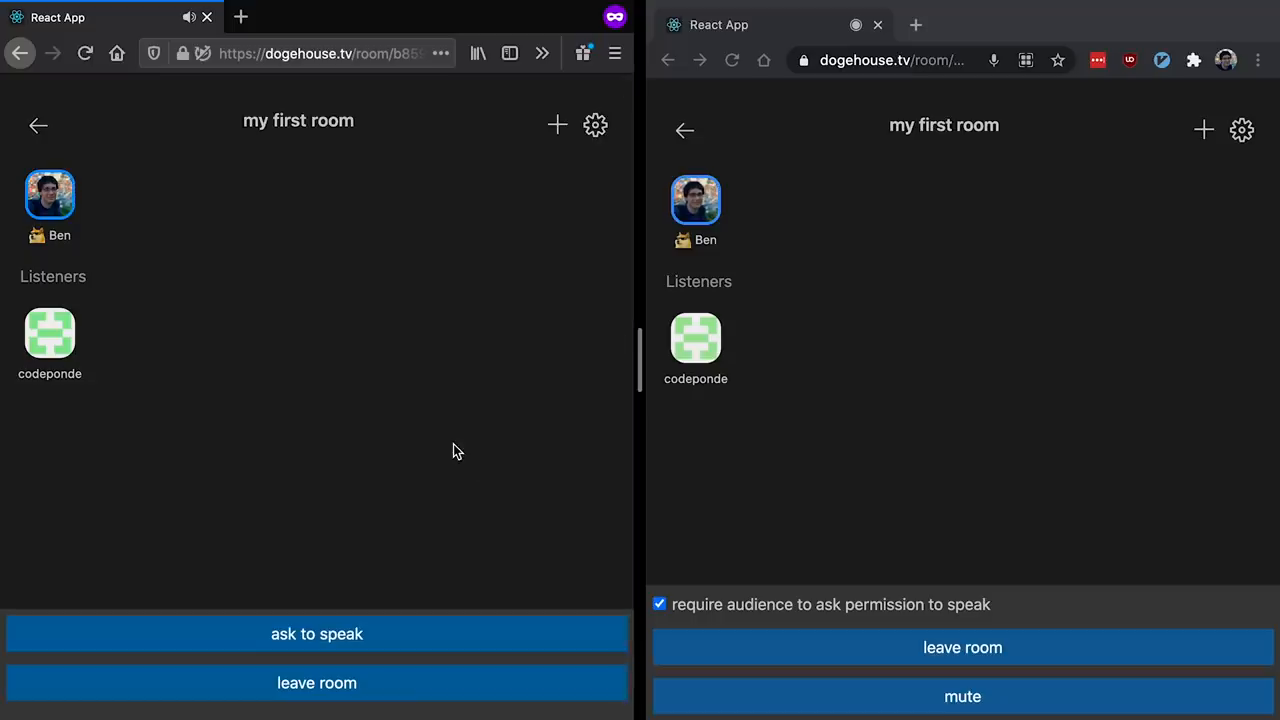
mouse_move(56, 380)
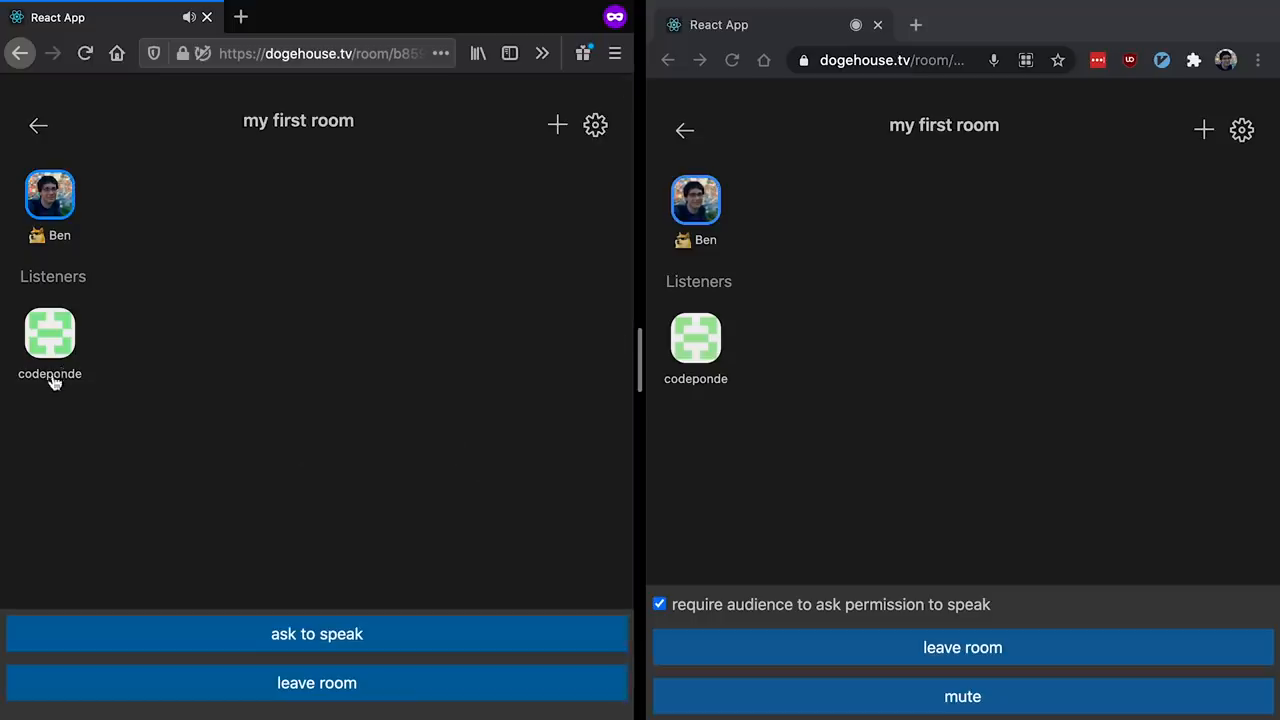
mouse_move(16, 414)
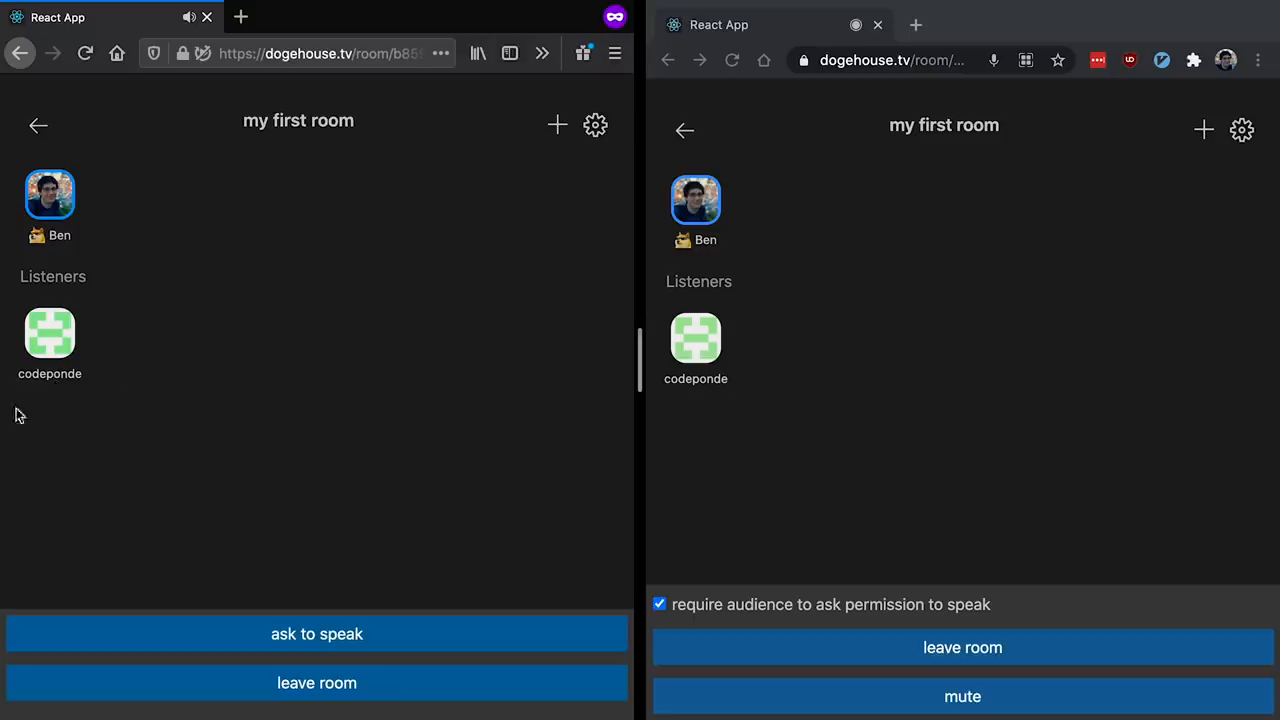
mouse_move(176, 384)
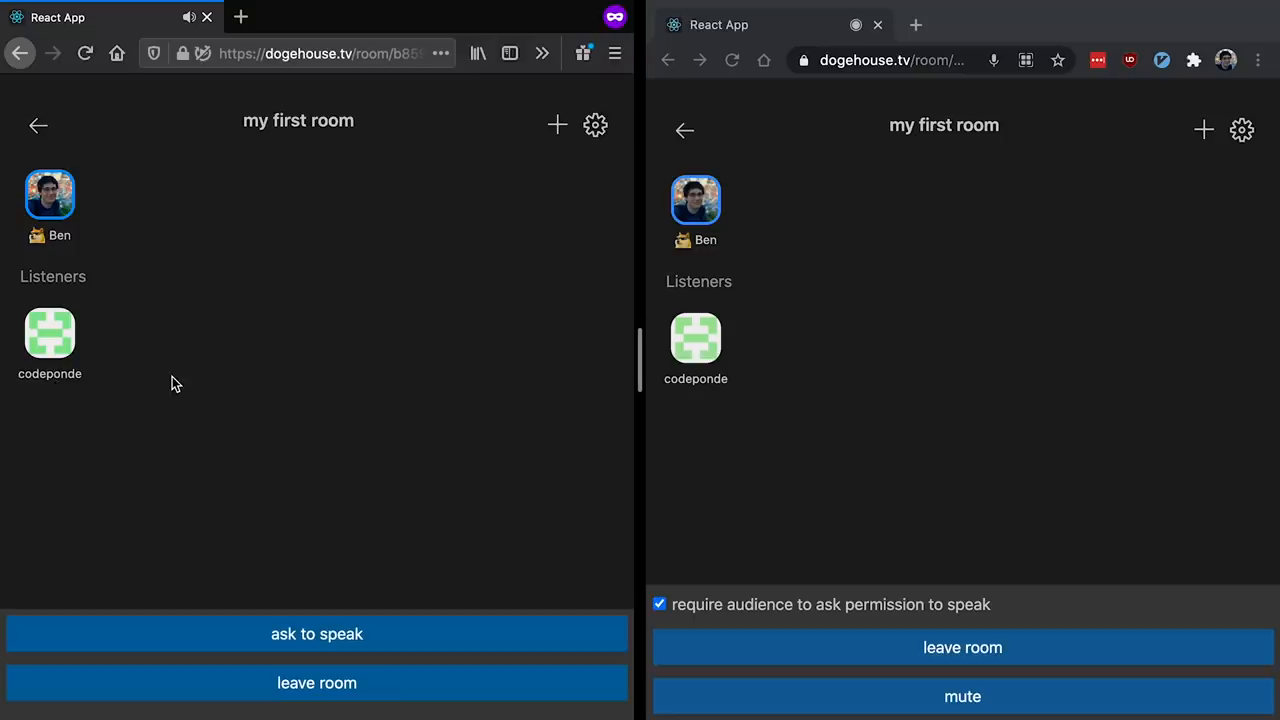
mouse_move(136, 368)
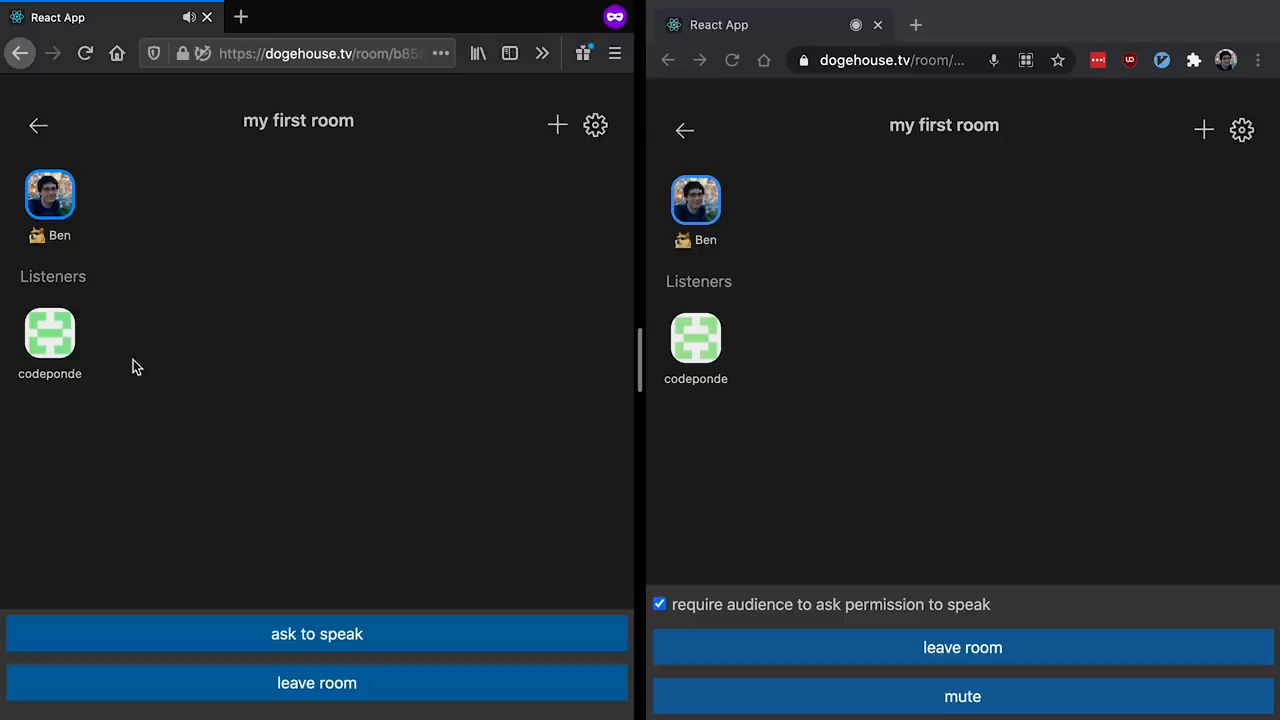
mouse_move(280, 228)
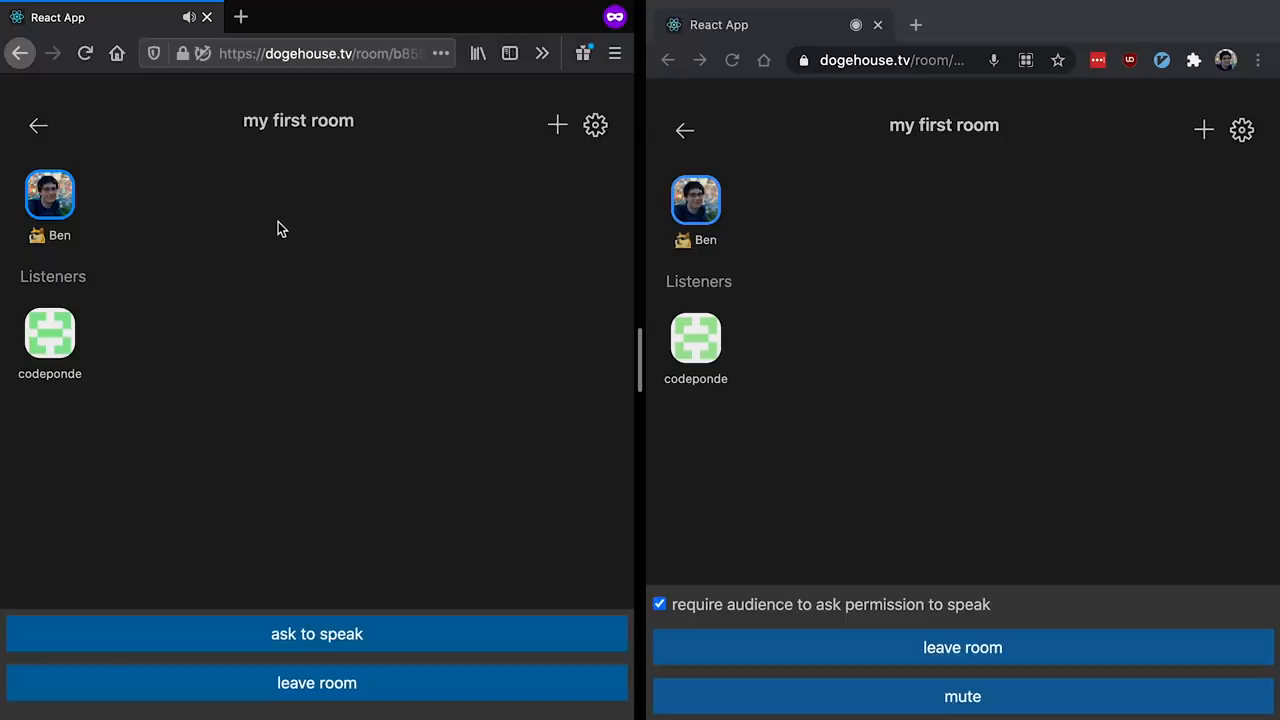
click(896, 60)
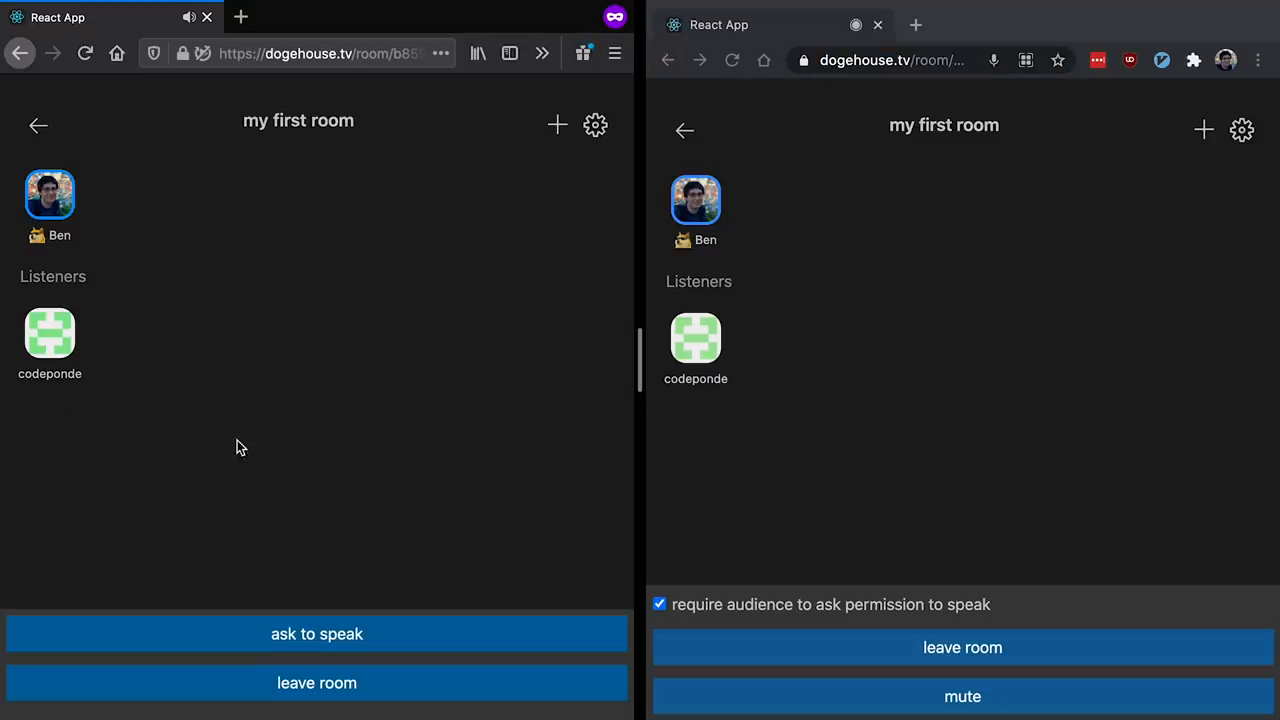
click(316, 632)
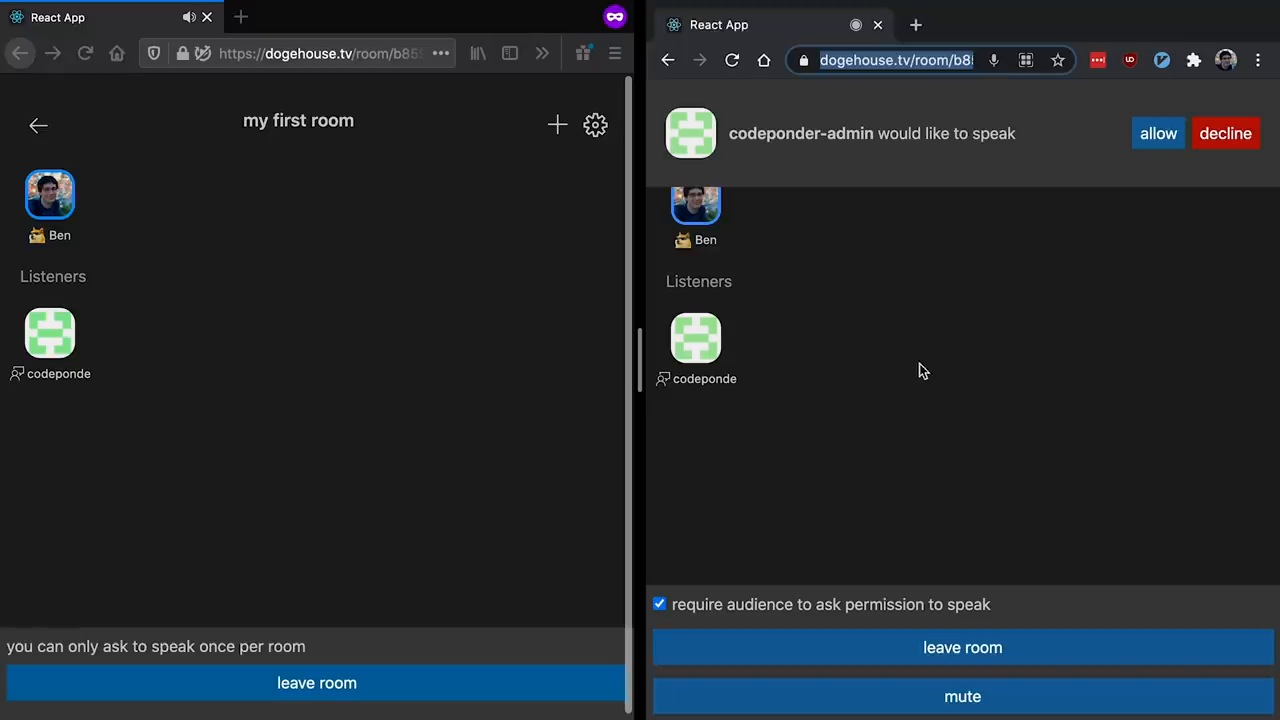
mouse_move(950, 328)
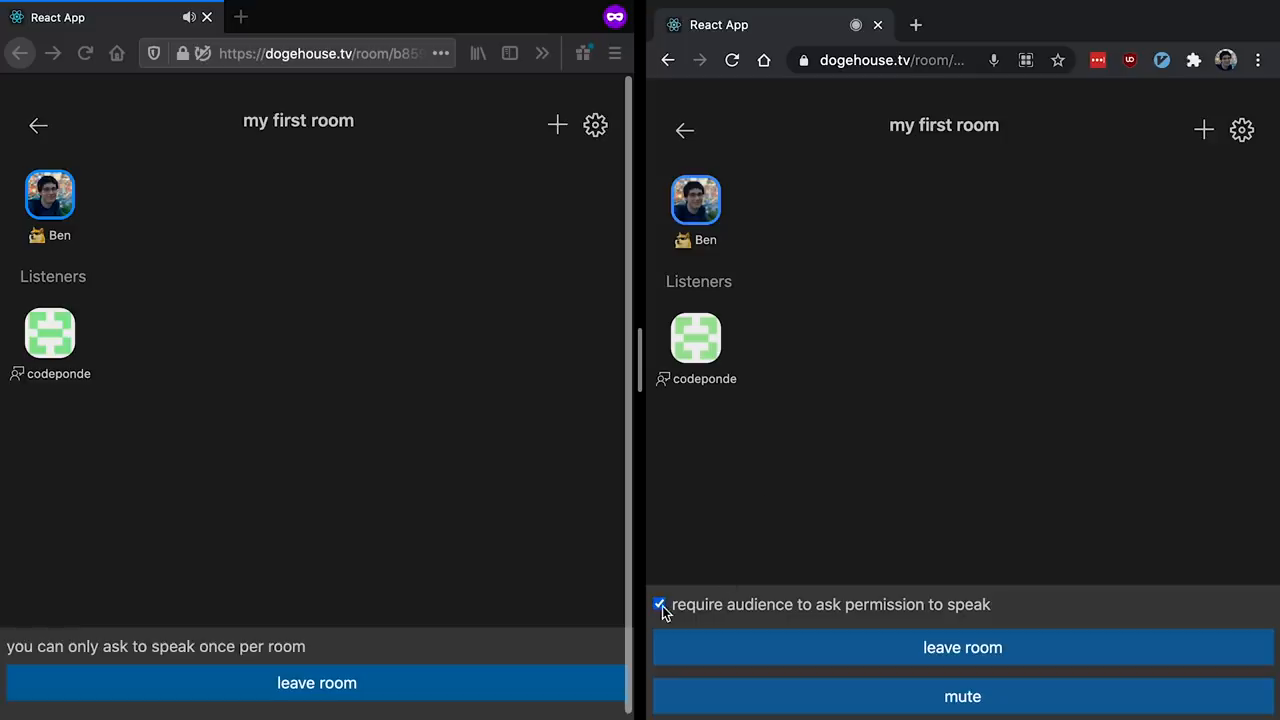
Turn the 'require audience to ask permission to speak' setting off, then back on
click(660, 604)
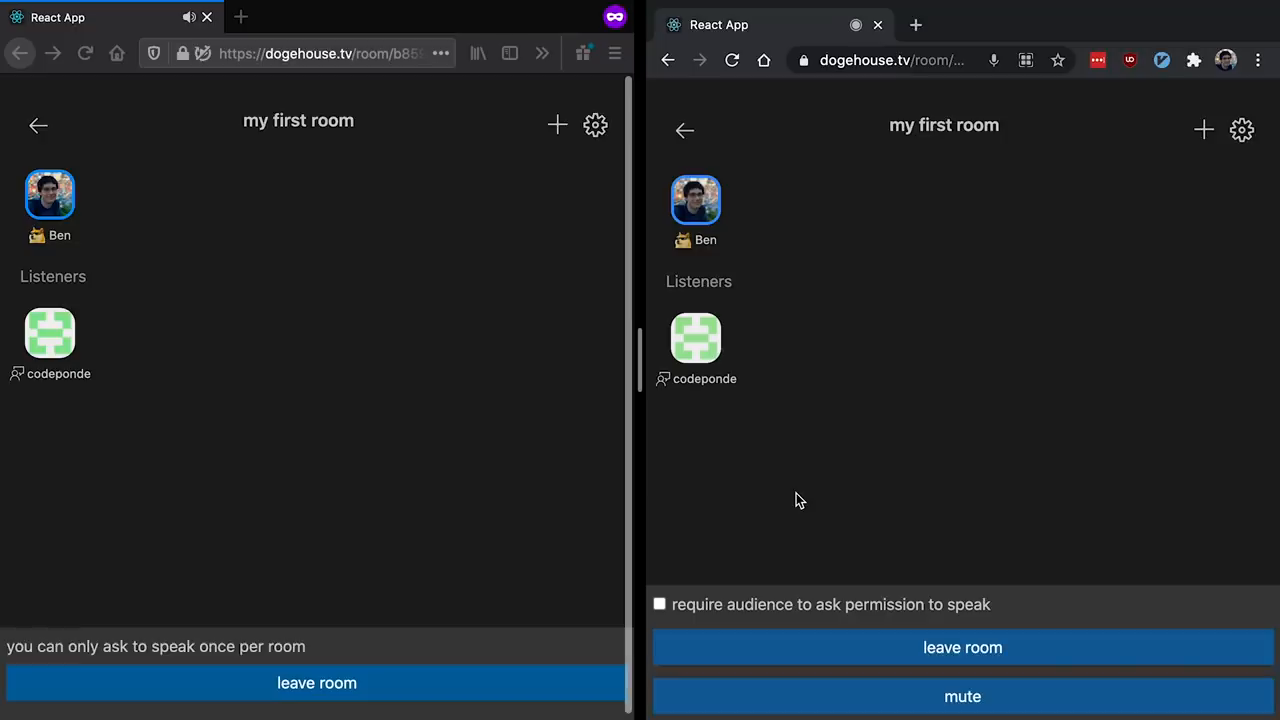
mouse_move(780, 516)
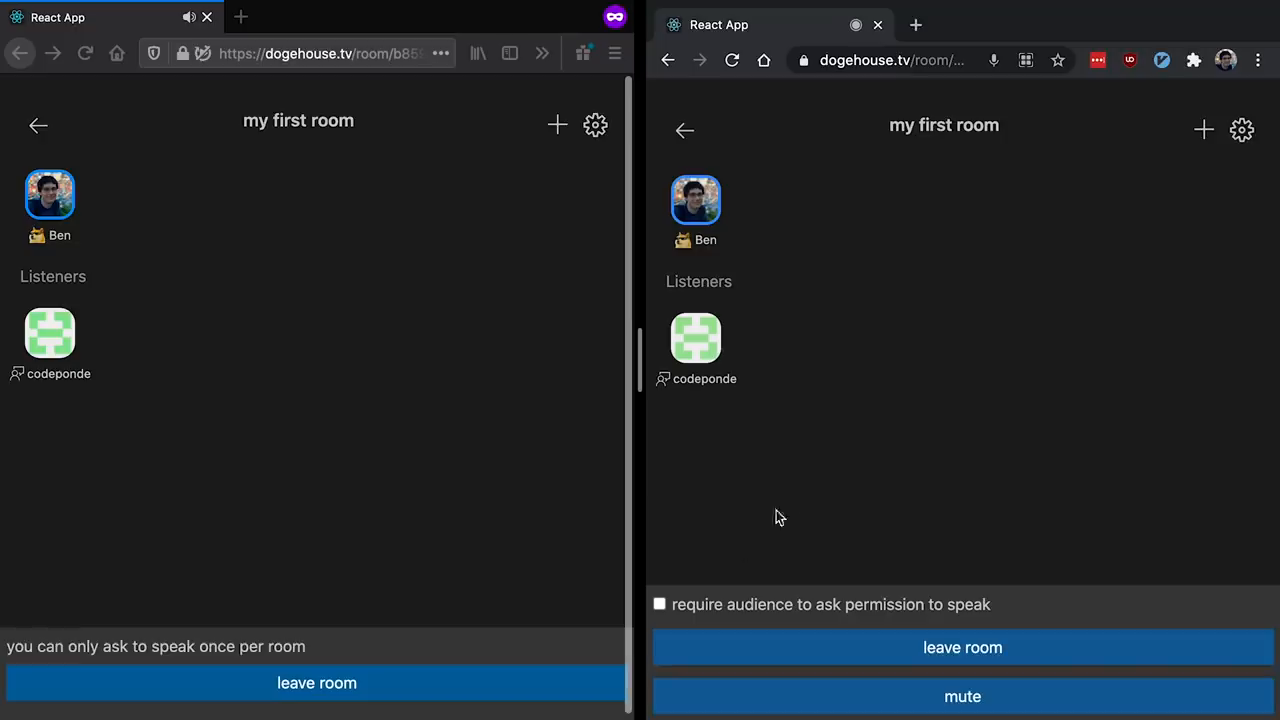
click(660, 604)
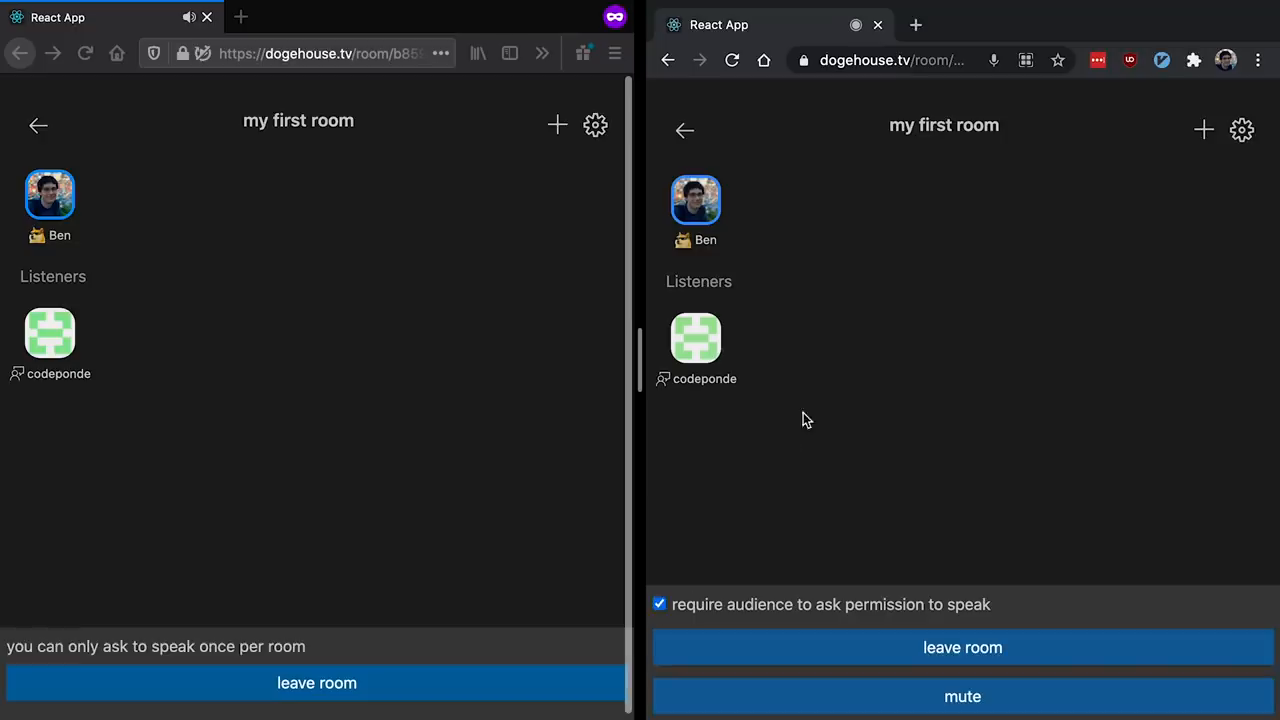
Add codeponder-admin as a speaker, allow its microphone in Firefox, and mute host Ben
click(696, 338)
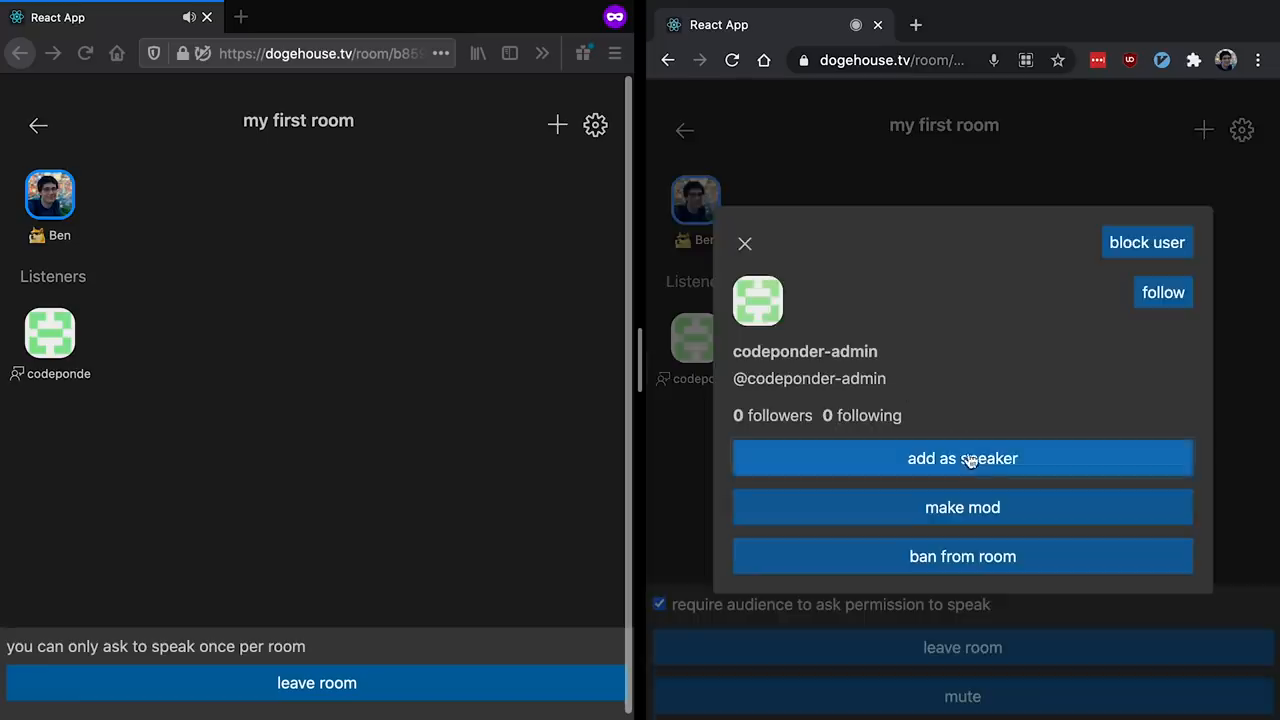
click(962, 458)
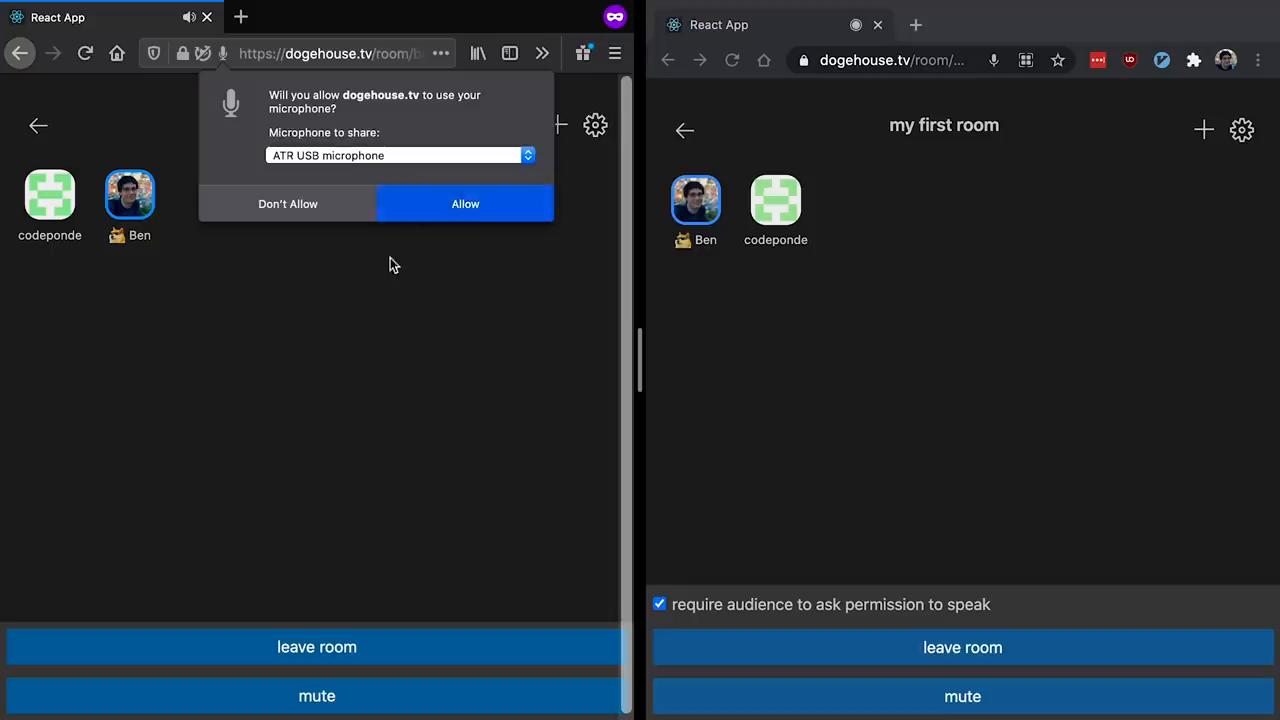
click(464, 204)
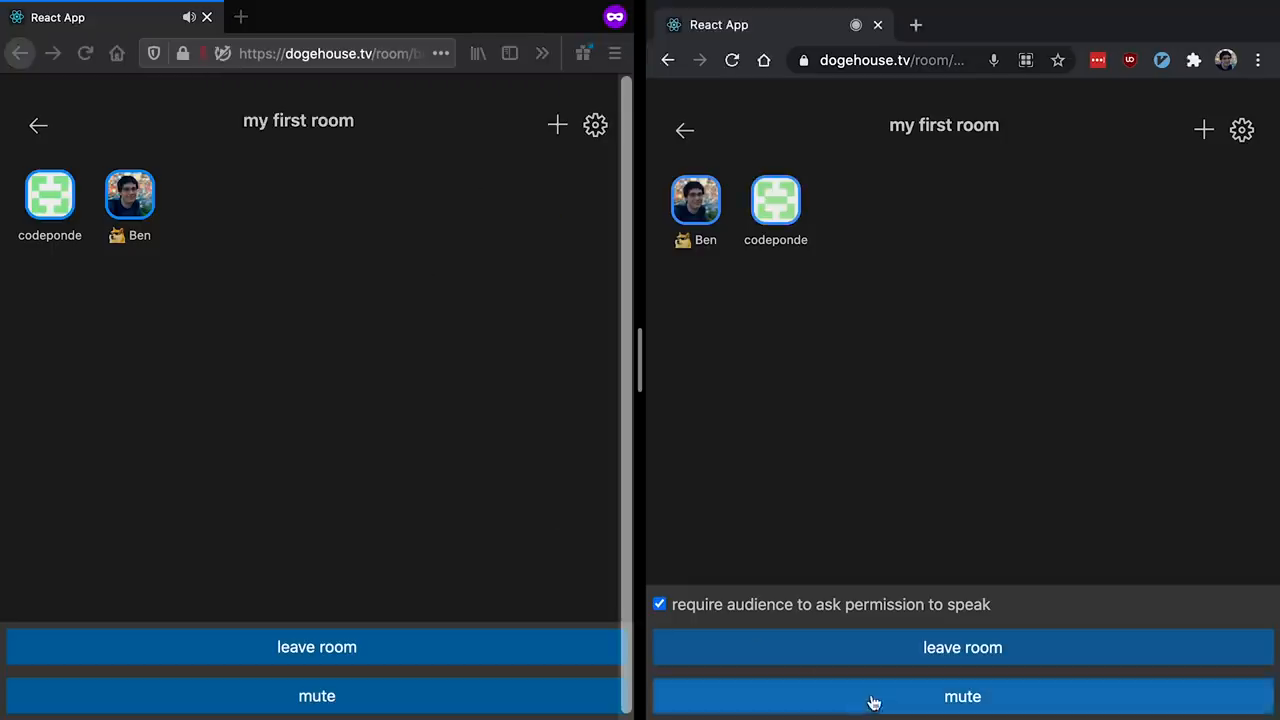
click(962, 696)
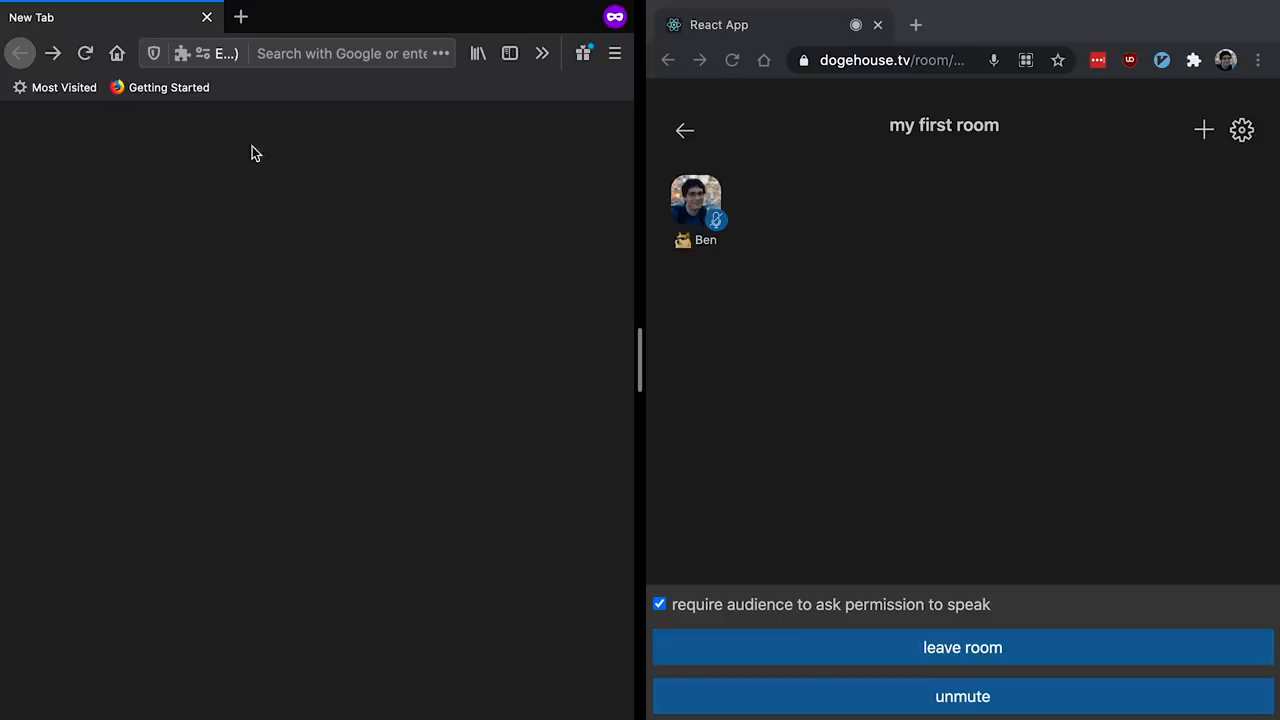
mouse_move(826, 178)
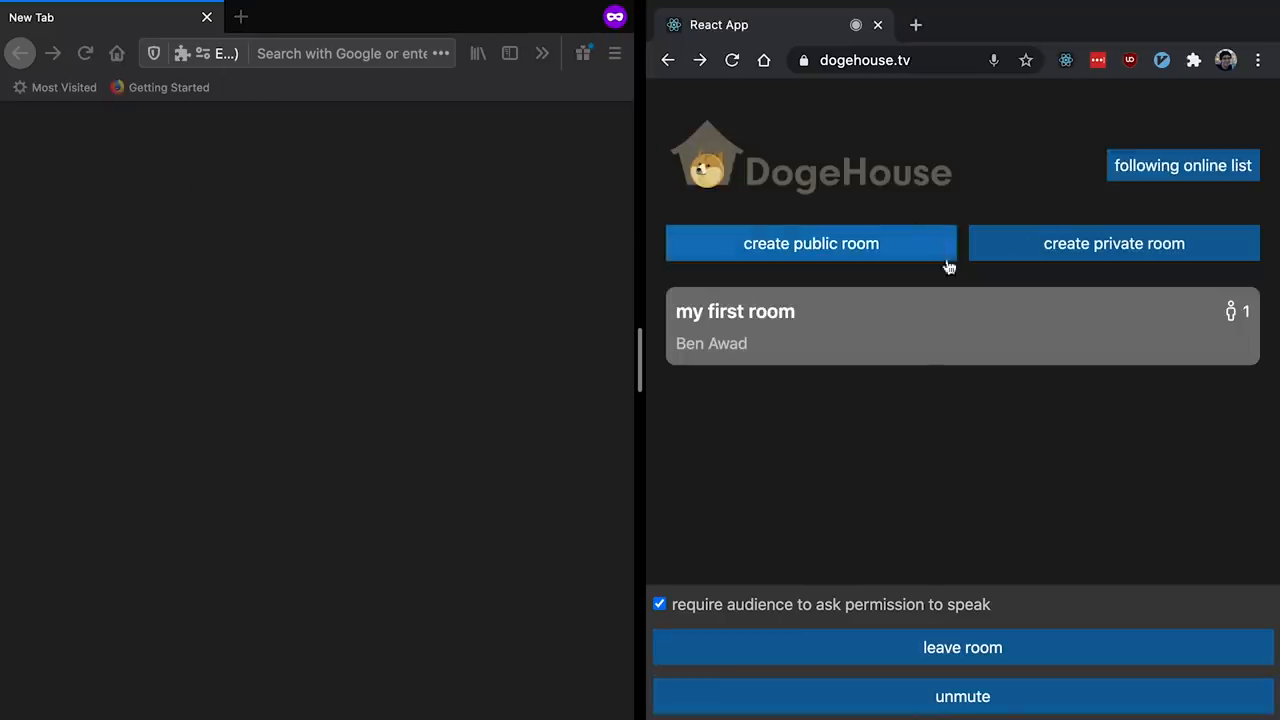
mouse_move(806, 380)
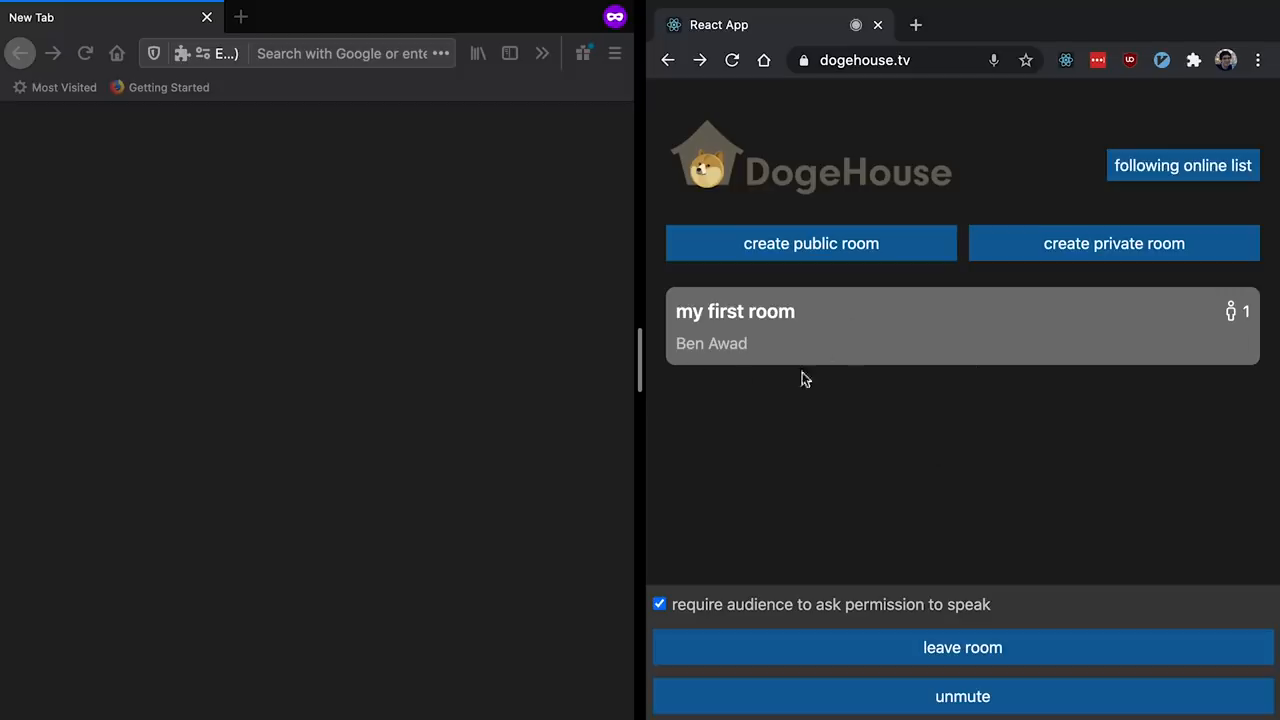
mouse_move(848, 490)
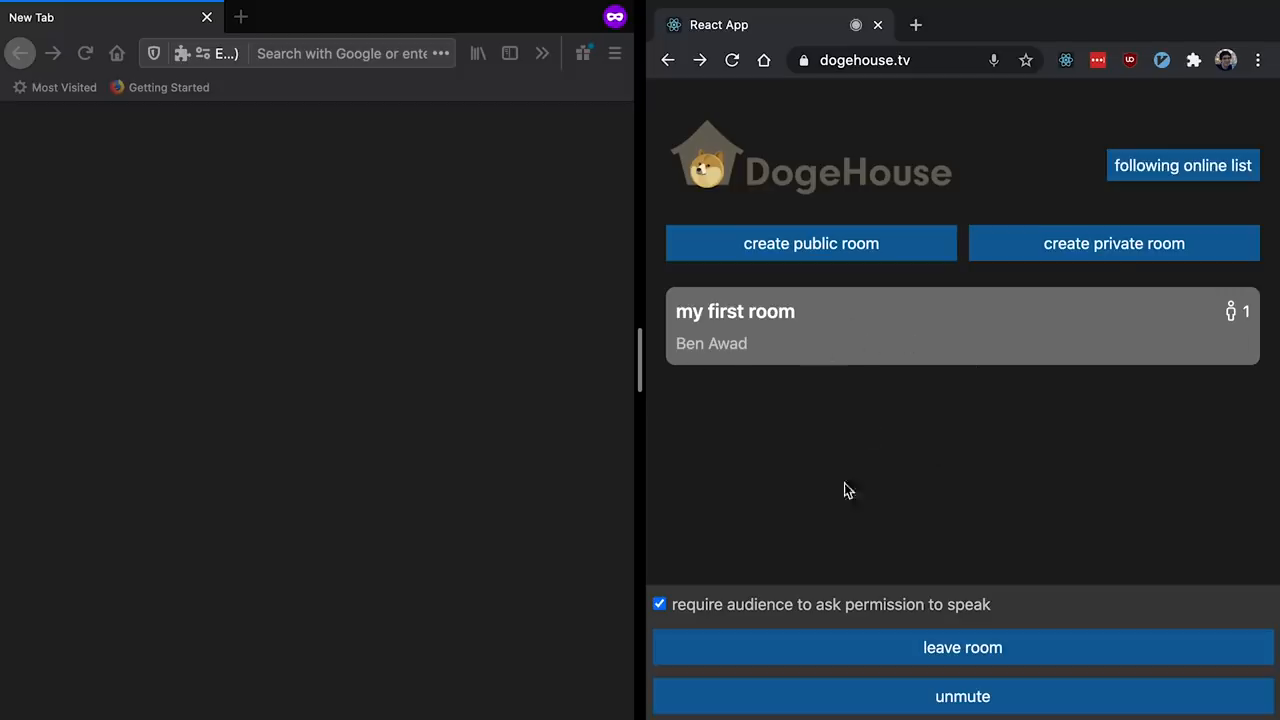
mouse_move(816, 360)
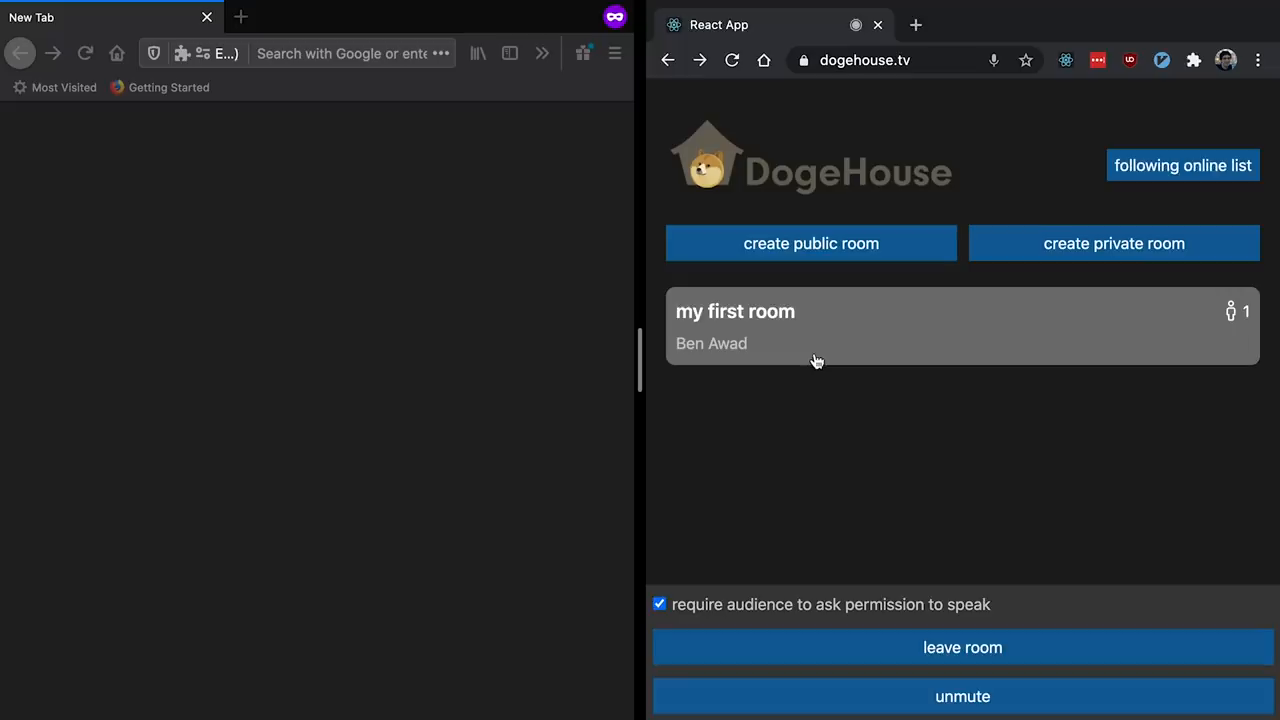
Rejoin 'my first room' from the room list as a listener under host Ben
click(816, 324)
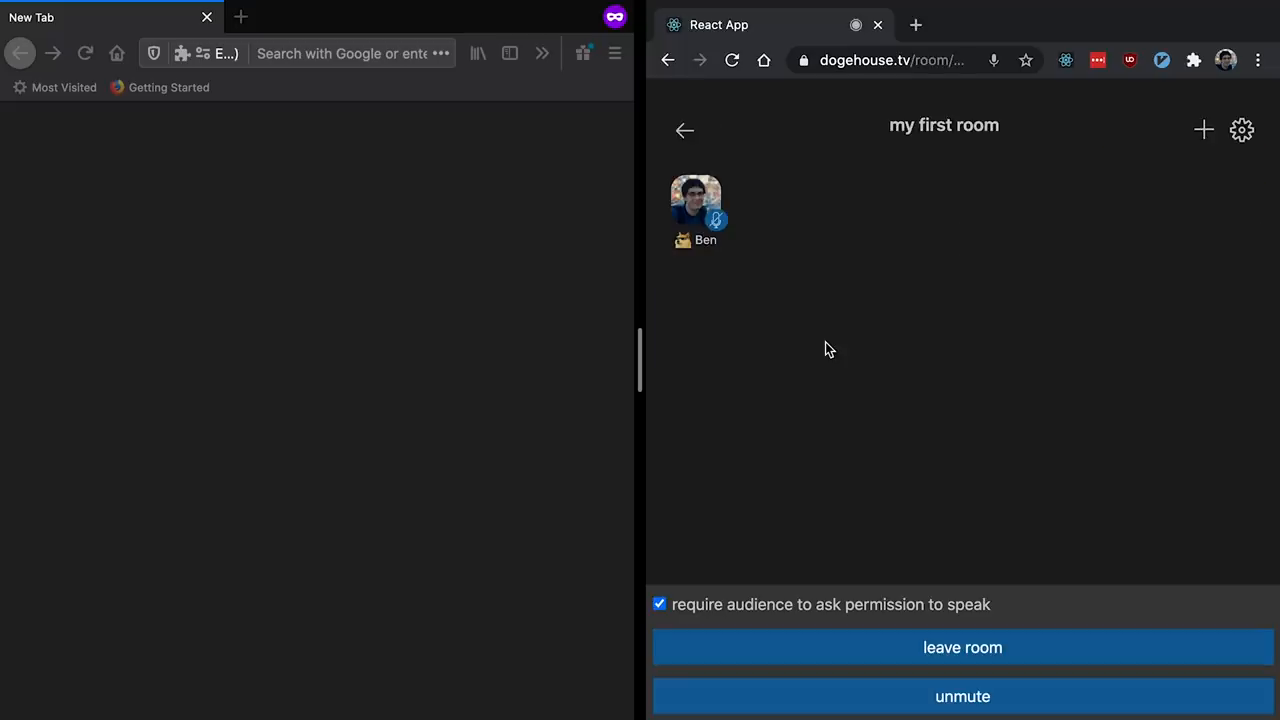
click(340, 52)
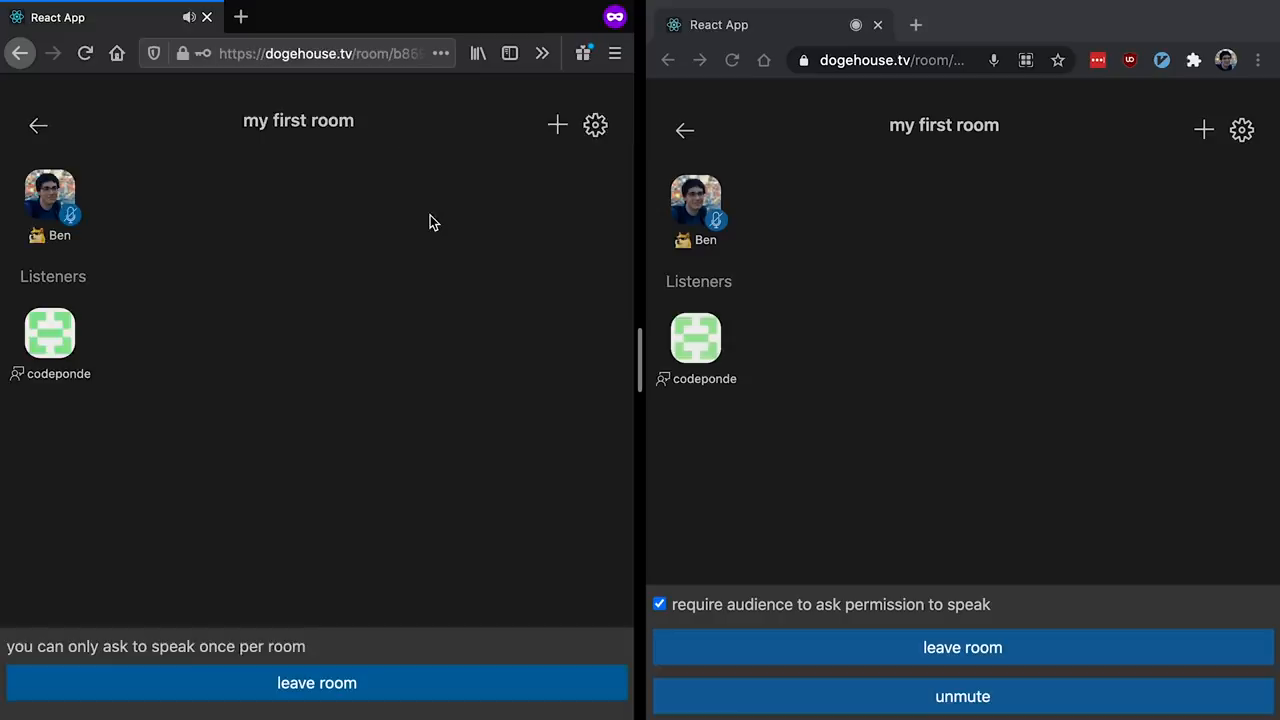
Follow host Ben Awad and show him online in 'my first room' on the following online list
click(48, 196)
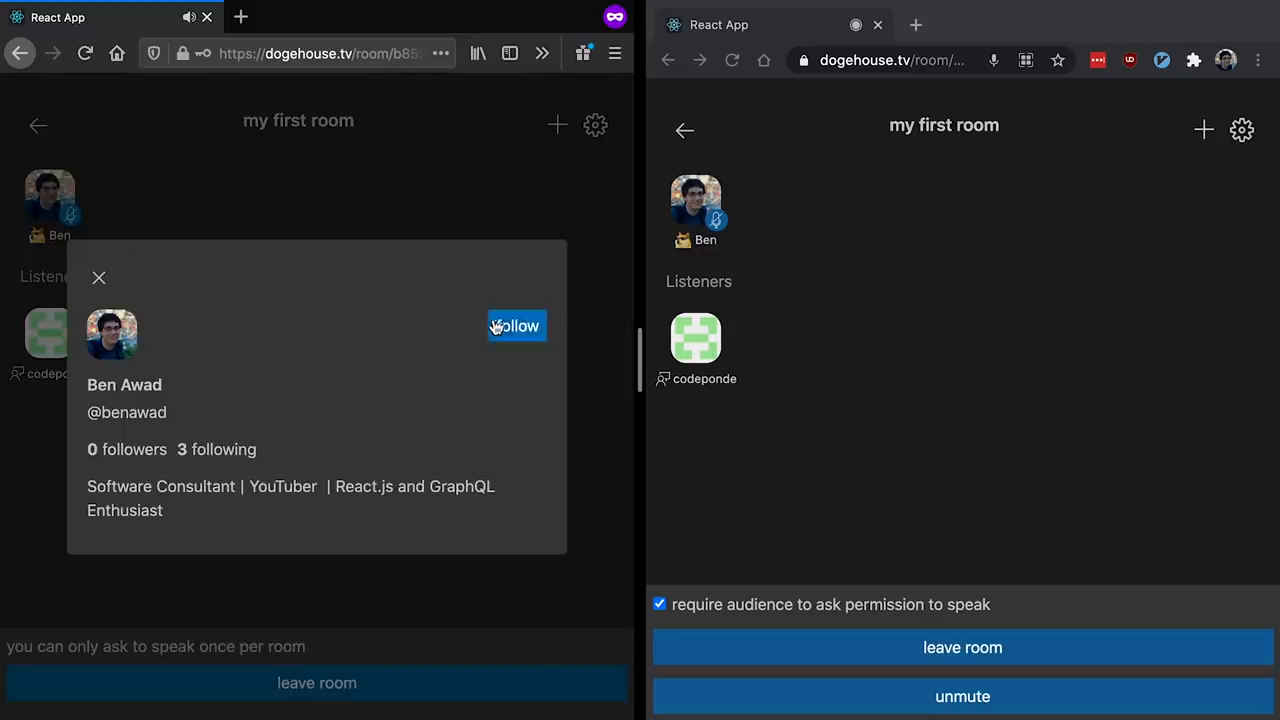
click(20, 52)
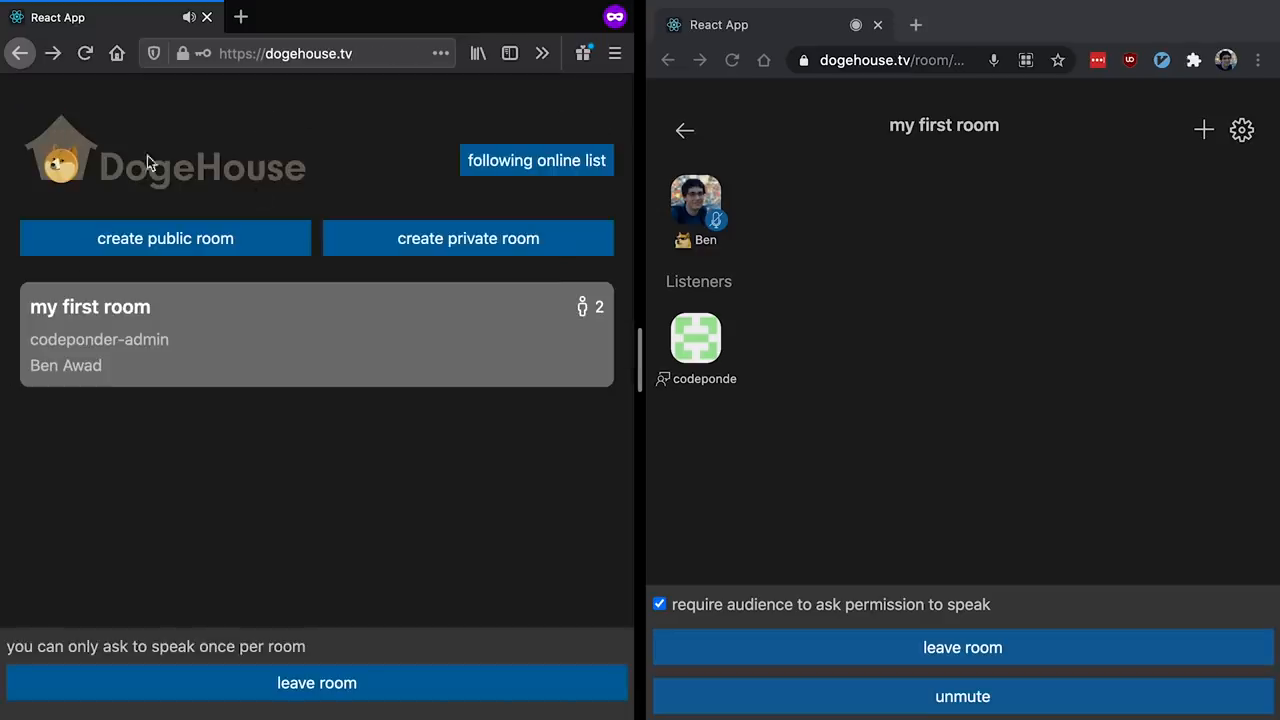
click(536, 160)
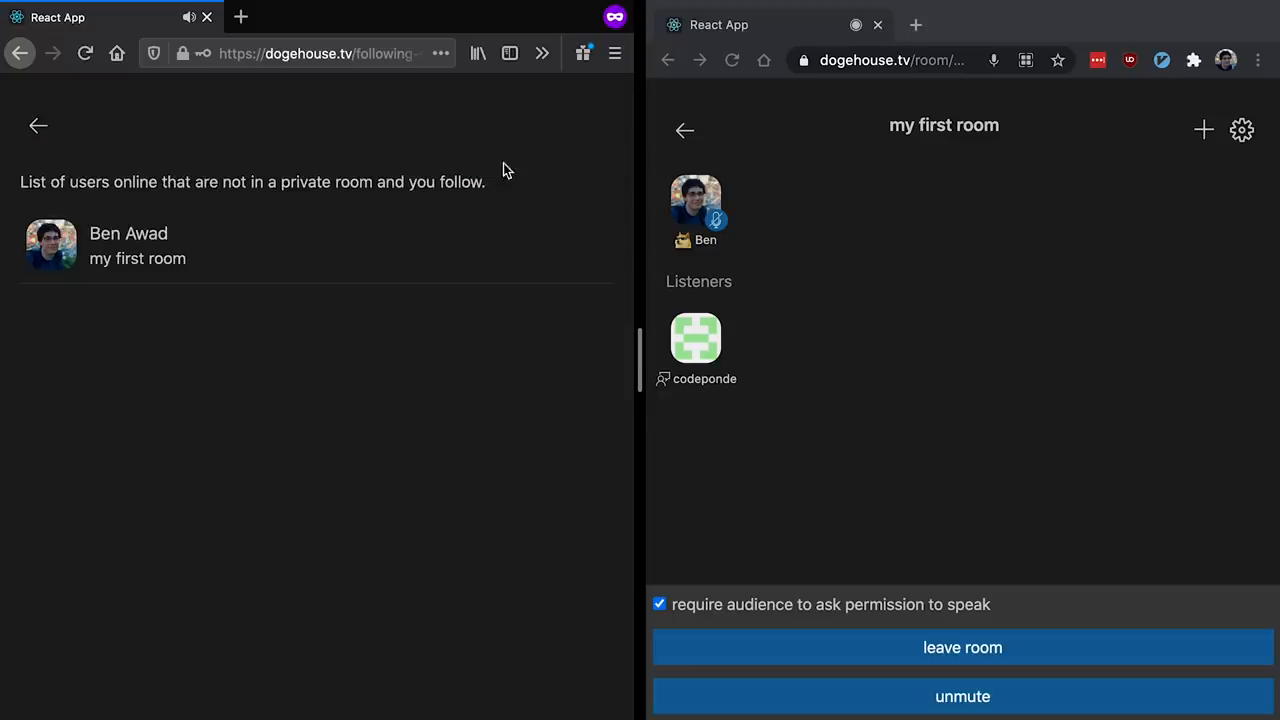
mouse_move(360, 280)
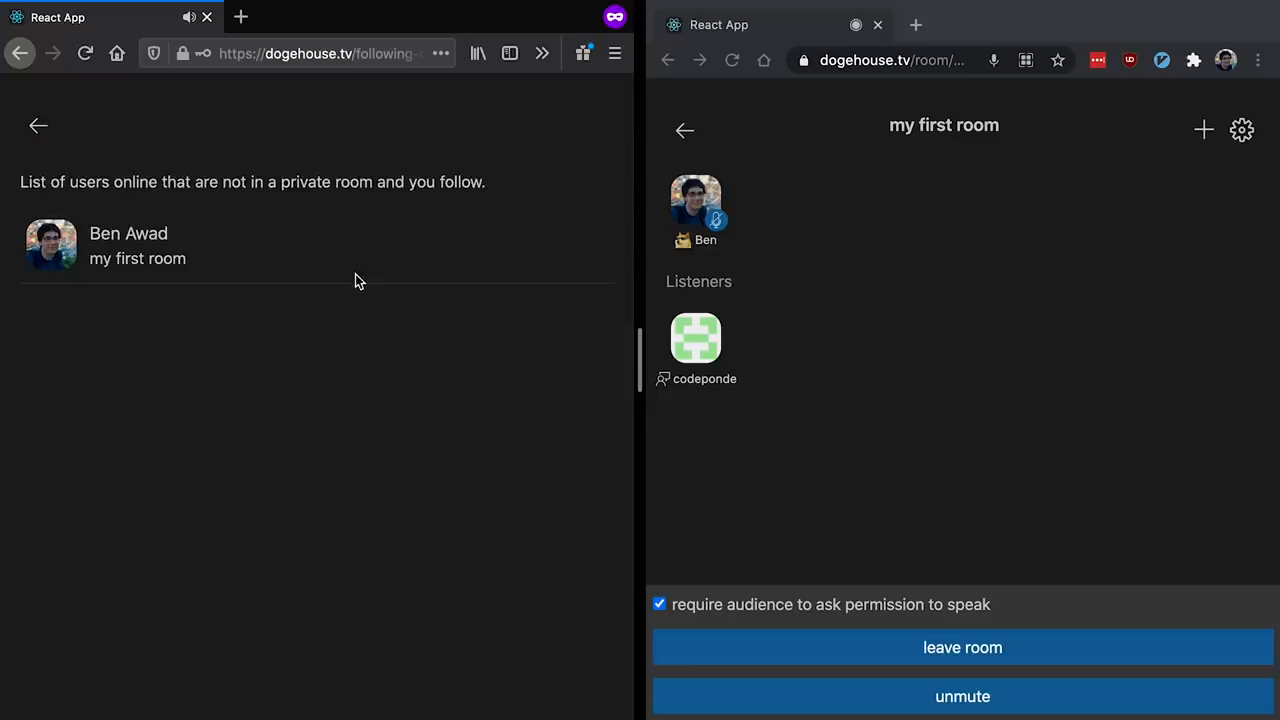